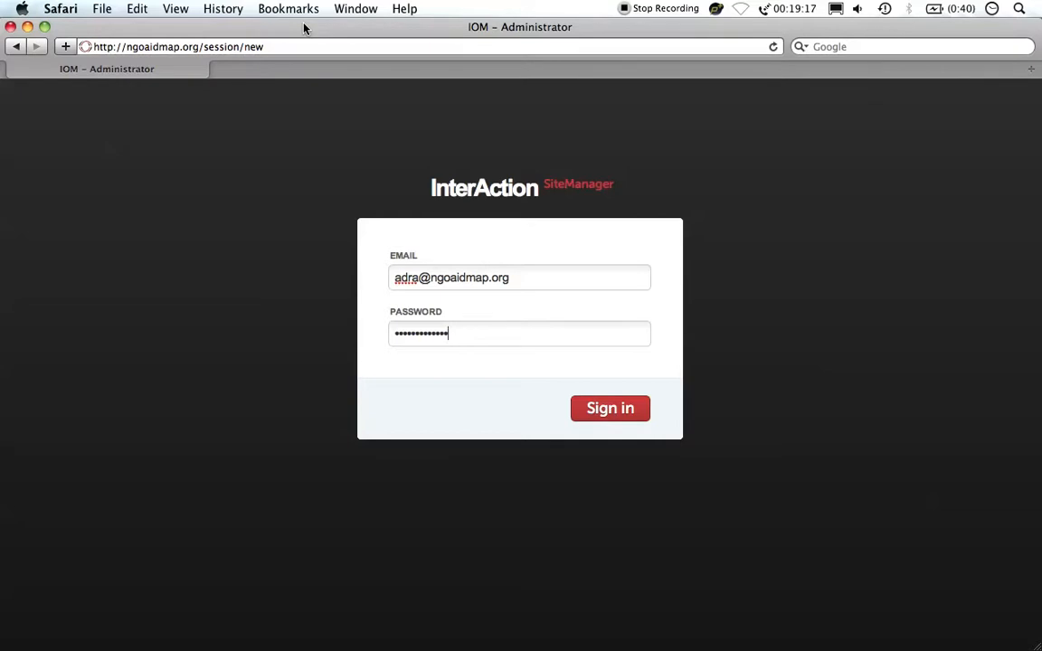
- Sign in to the administrator site with the entered account details
click(610, 409)
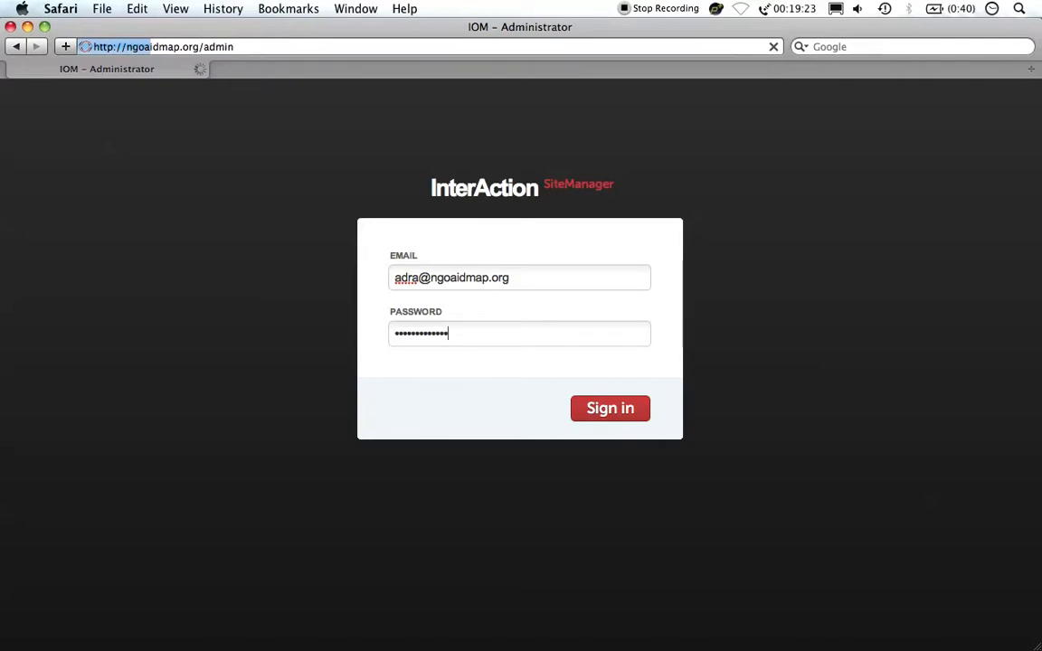
click(609, 409)
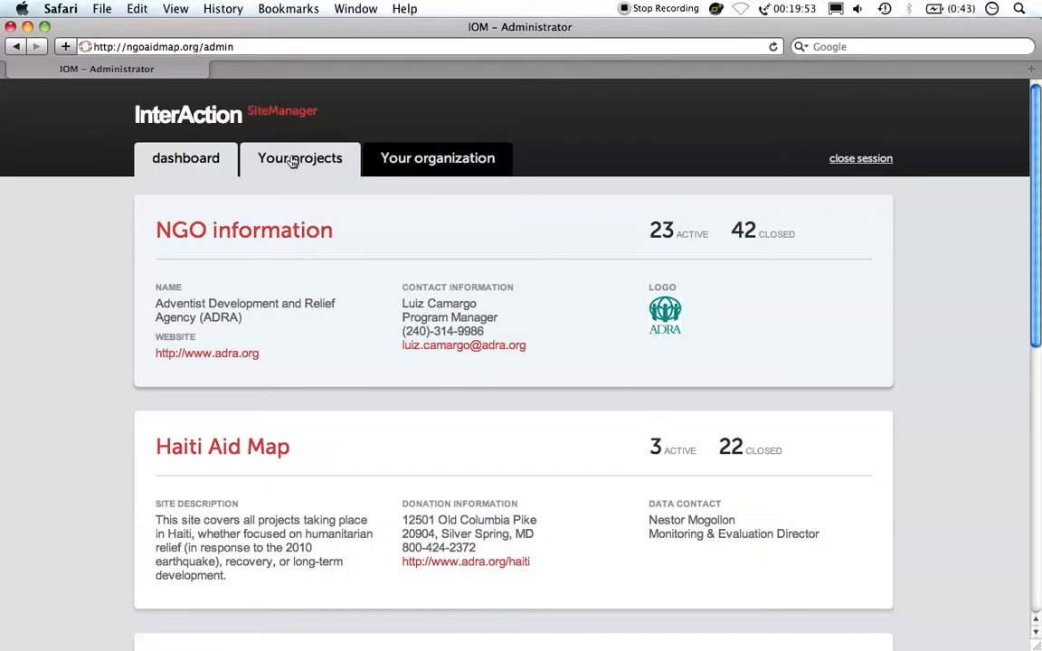
- Go to the organization's list of projects from the dashboard
click(300, 157)
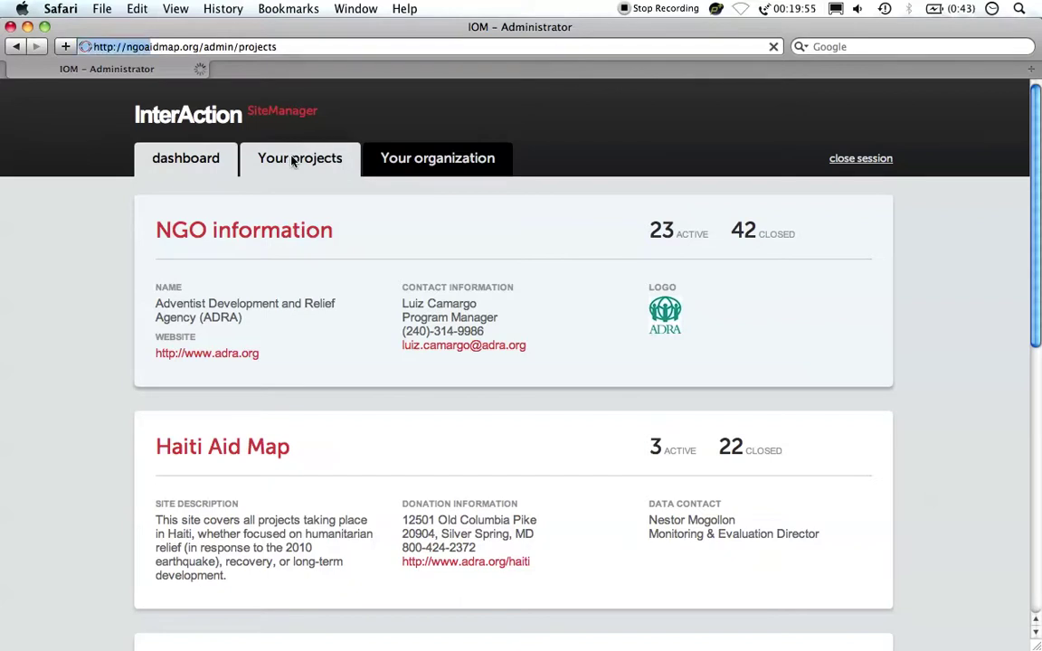
- Filter the organization's 65 projects to the Agriculture sector
click(300, 159)
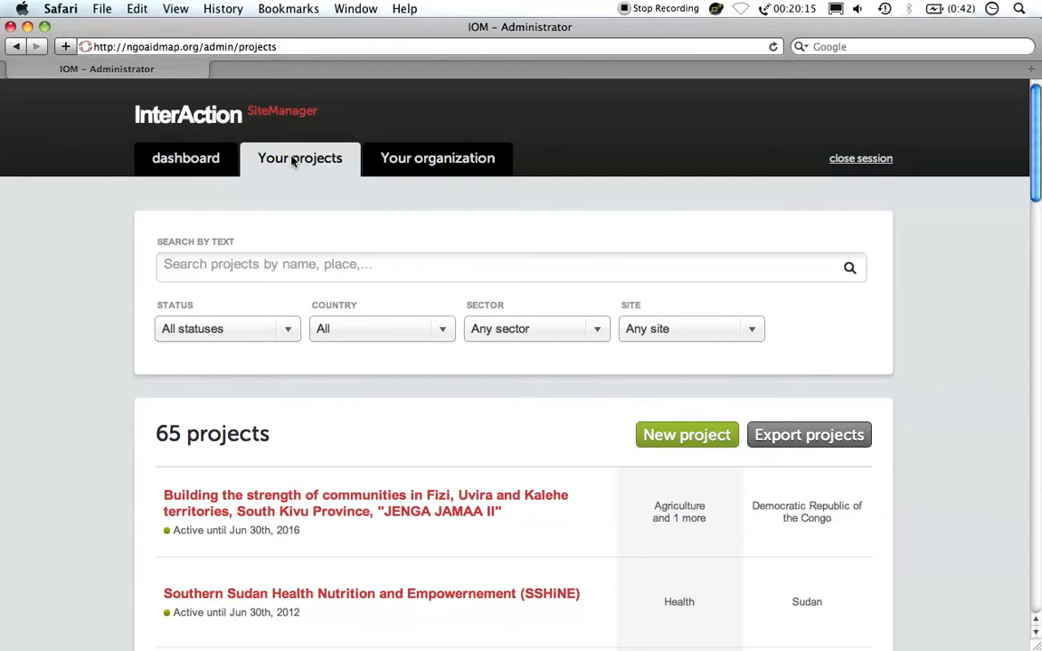
mouse_move(535, 329)
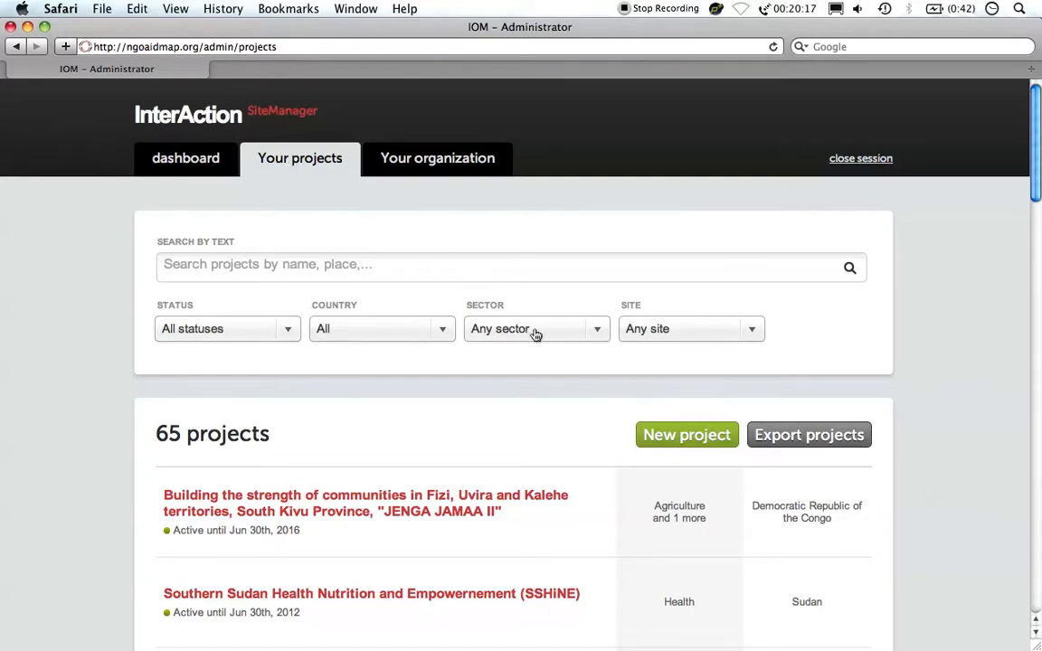
click(535, 329)
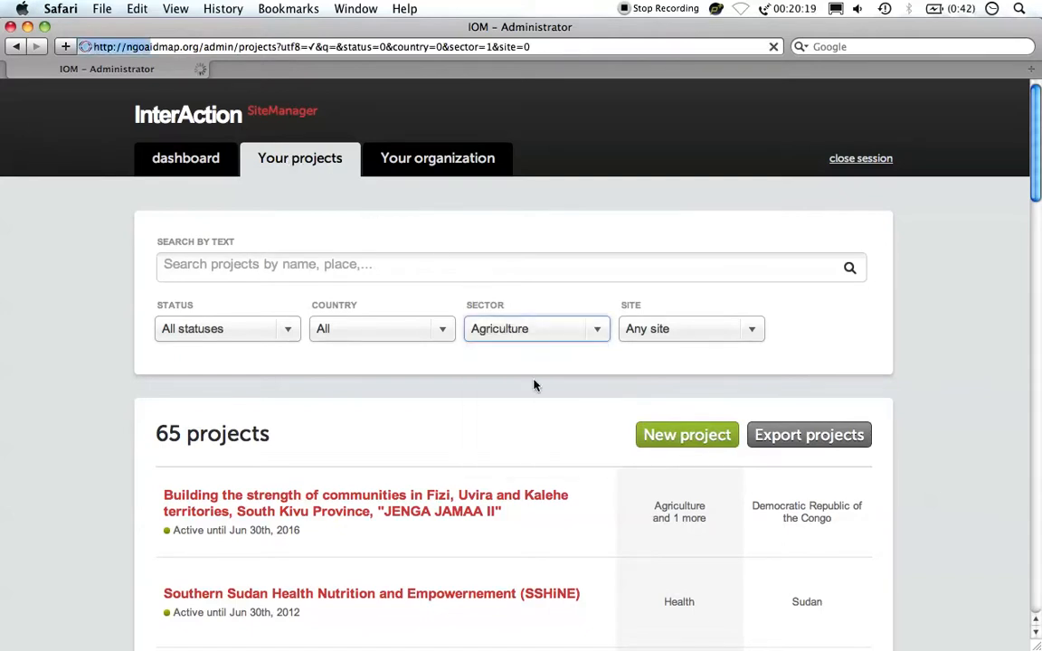
mouse_move(496, 394)
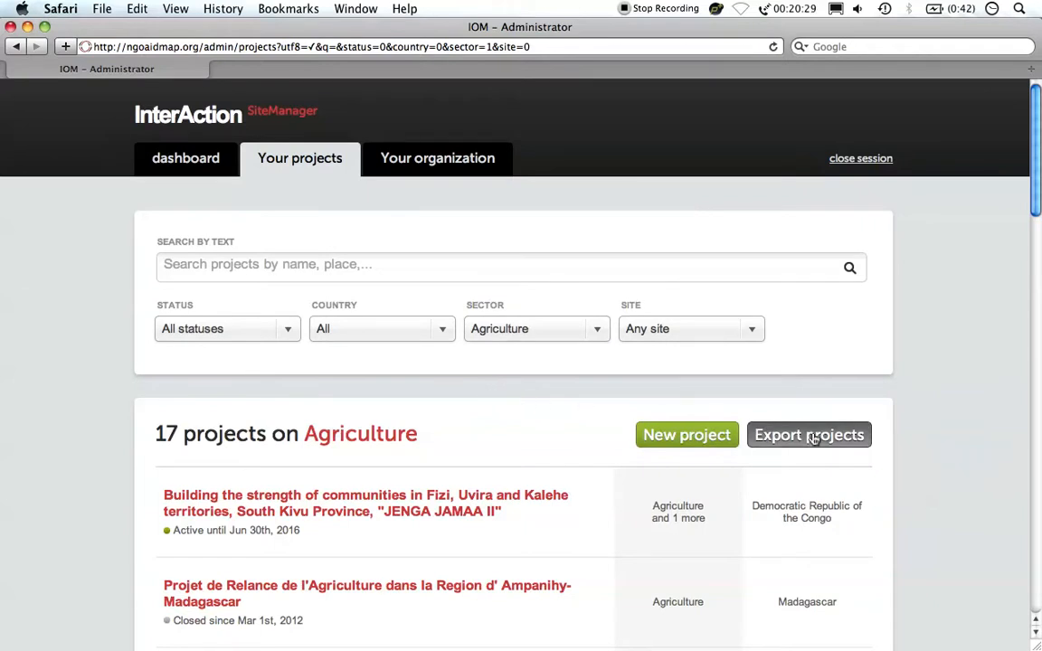
mouse_move(571, 443)
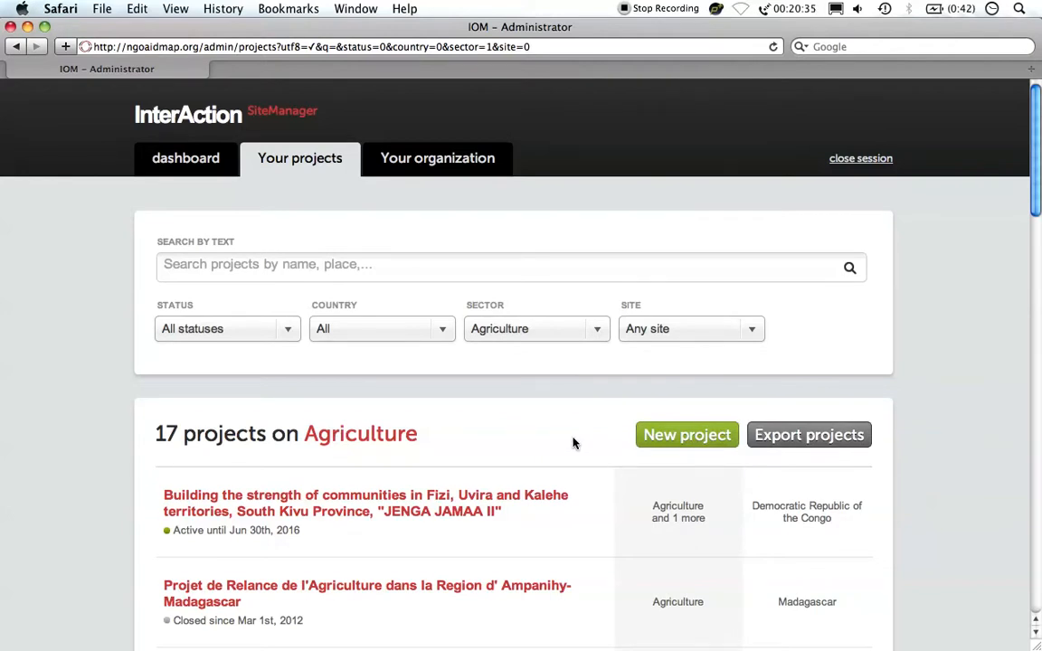
- Start a new project with organization intervention ID 001
click(687, 434)
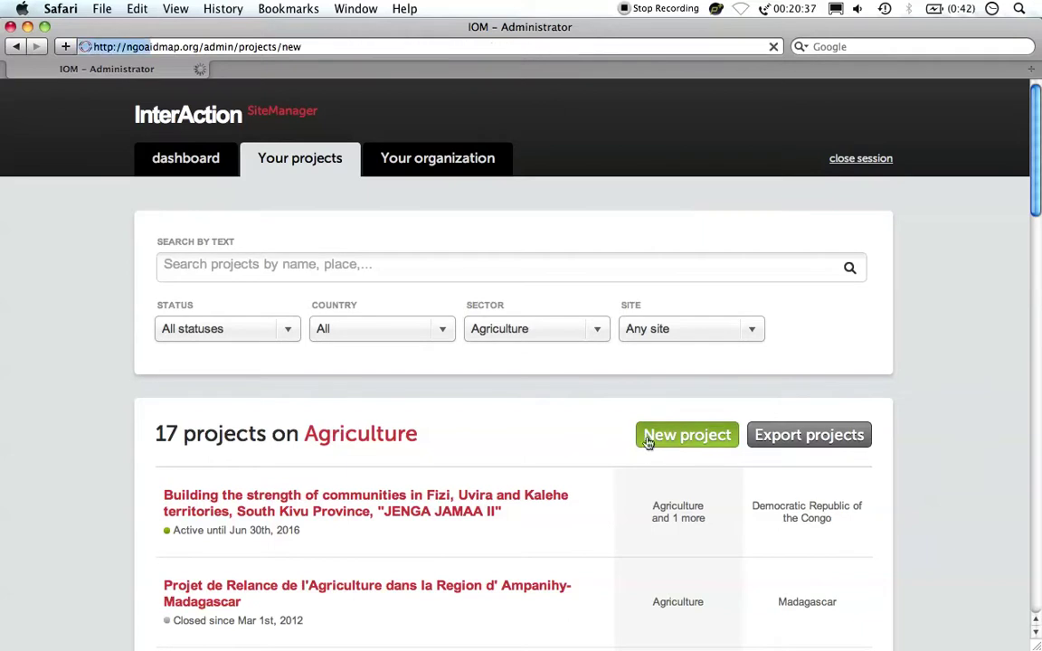
click(688, 434)
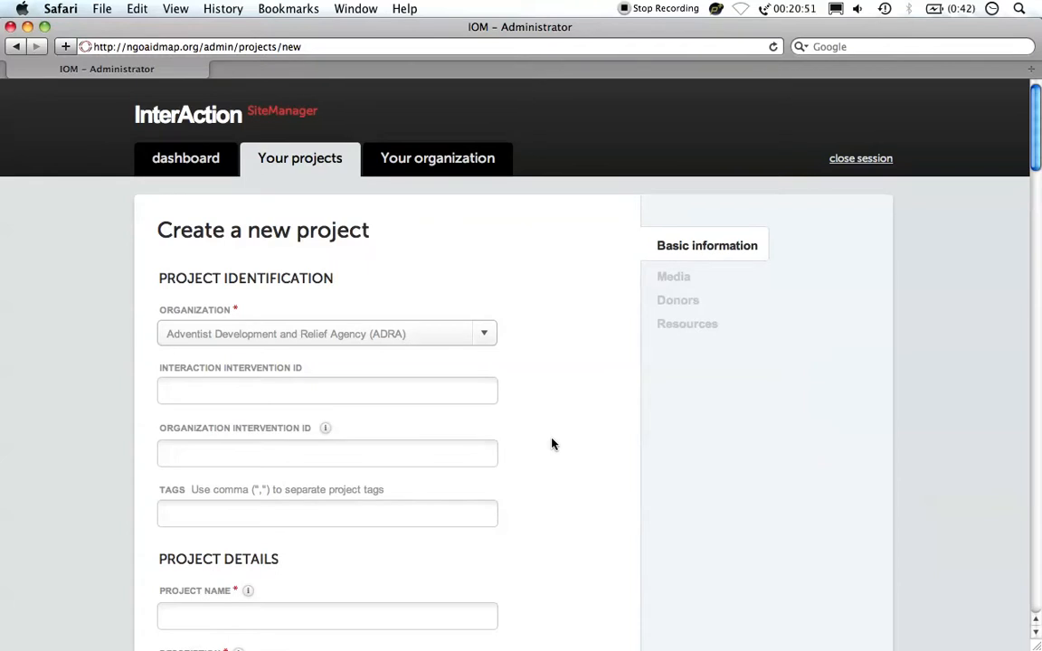
click(325, 427)
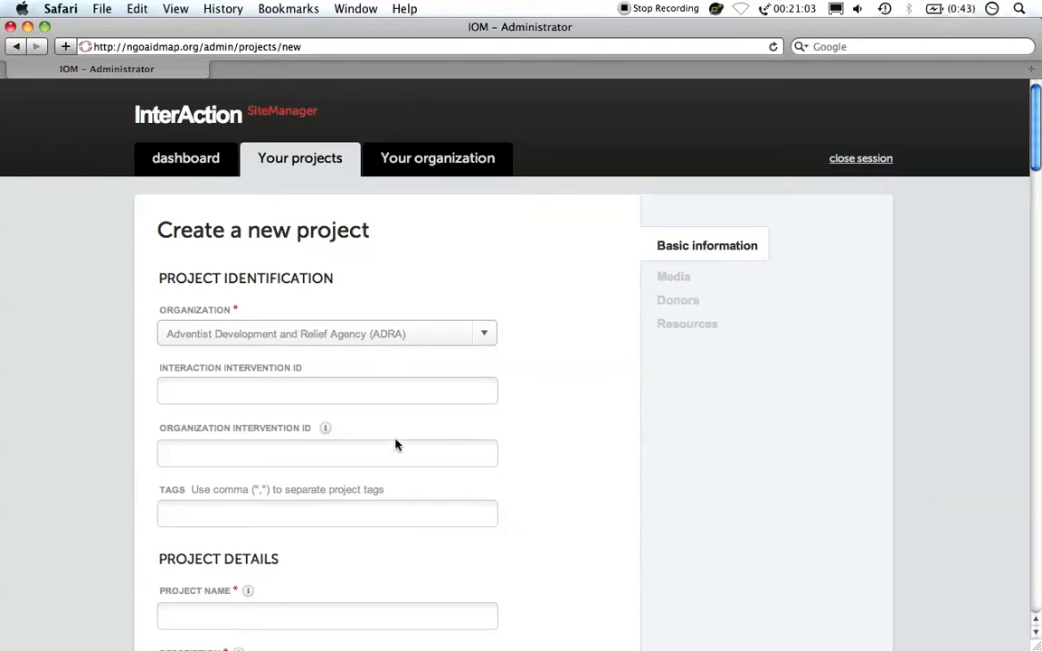
text(001)
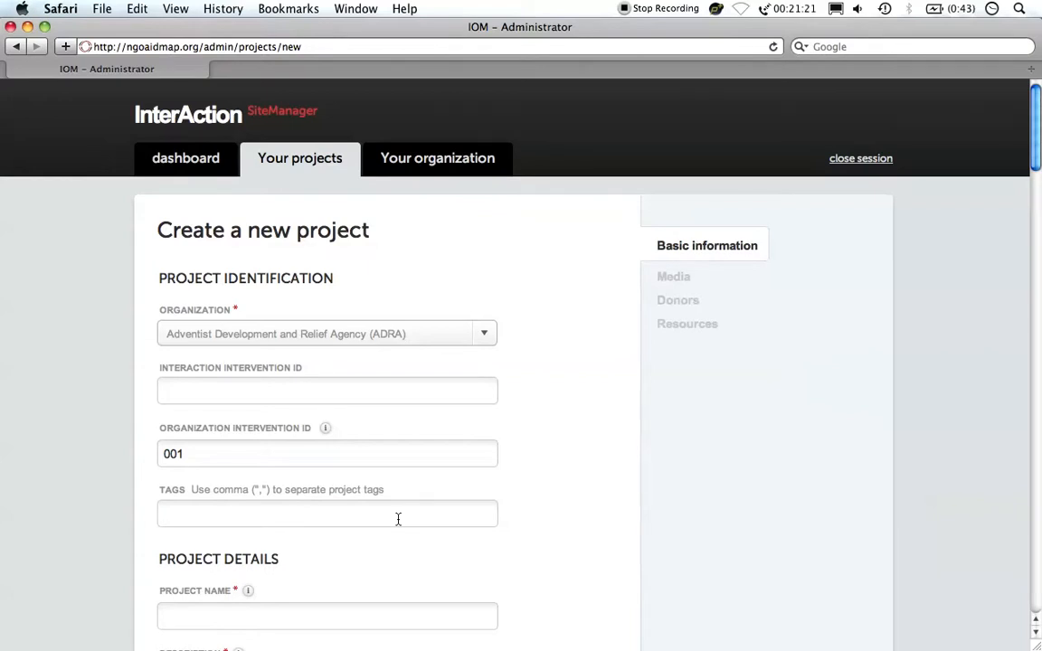
- Tag the new project with foodsecurity_site
text(foods)
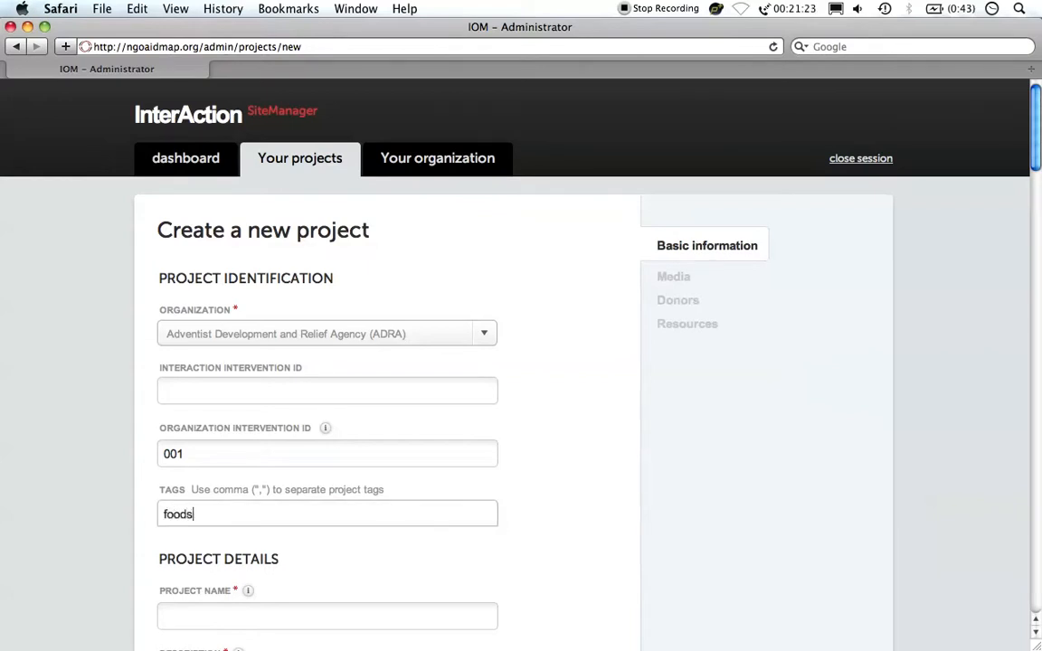
text(ecurity_sit)
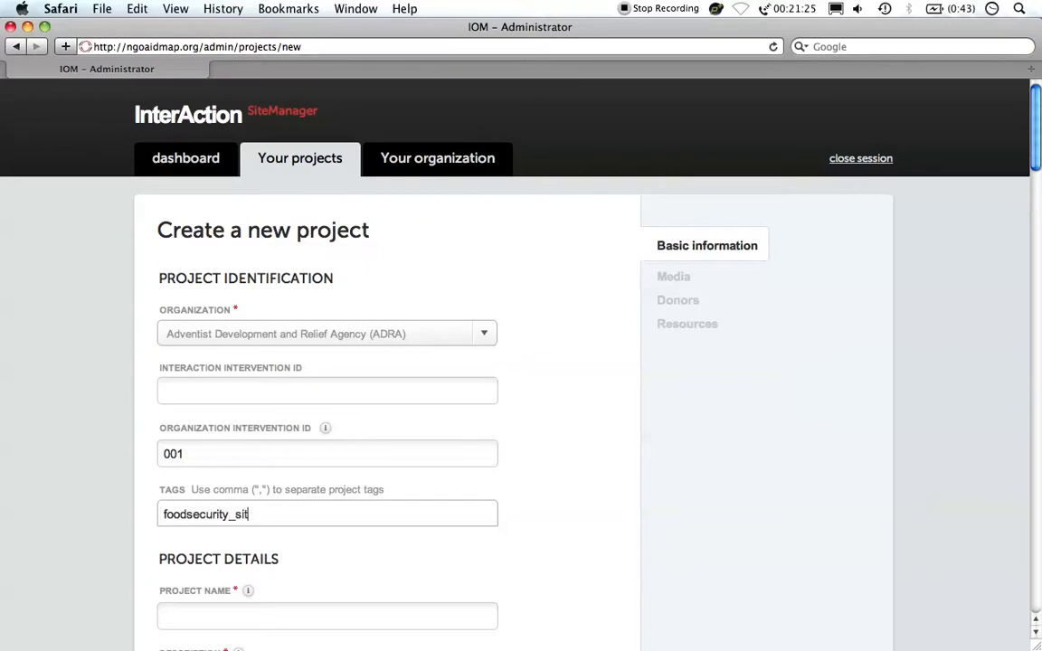
text(e)
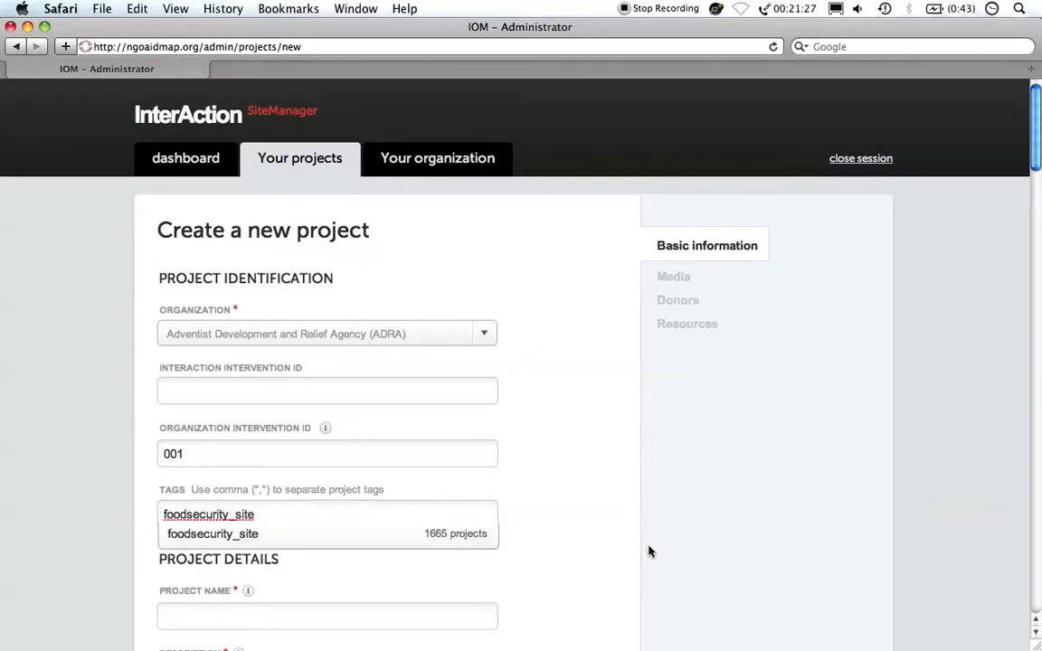
- Enter the project name, description and the start of its activities
scroll(down, 3)
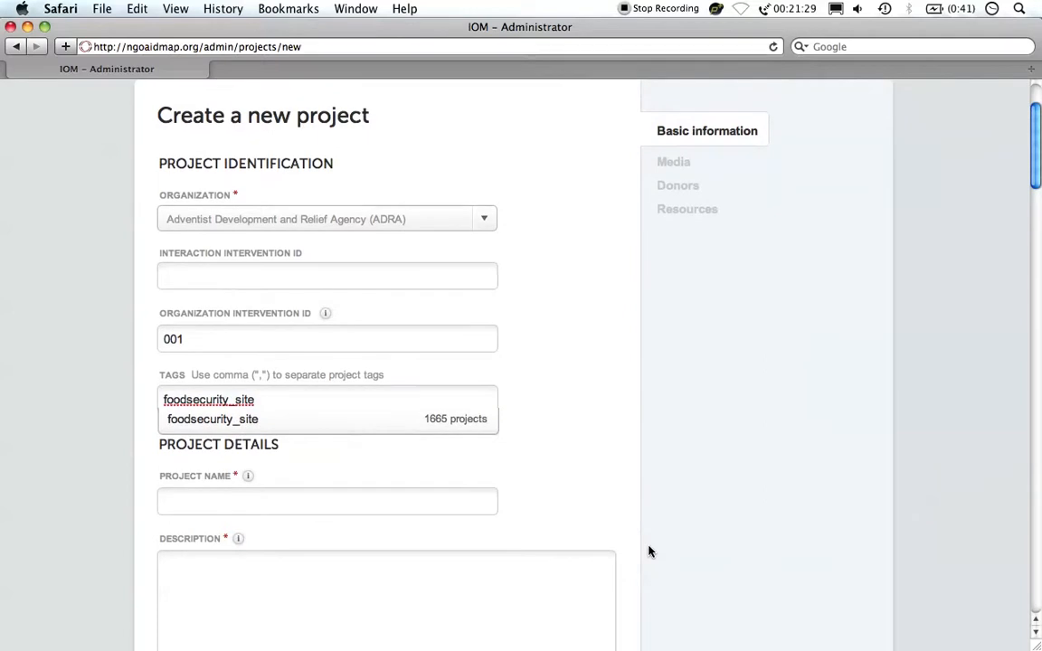
click(326, 500)
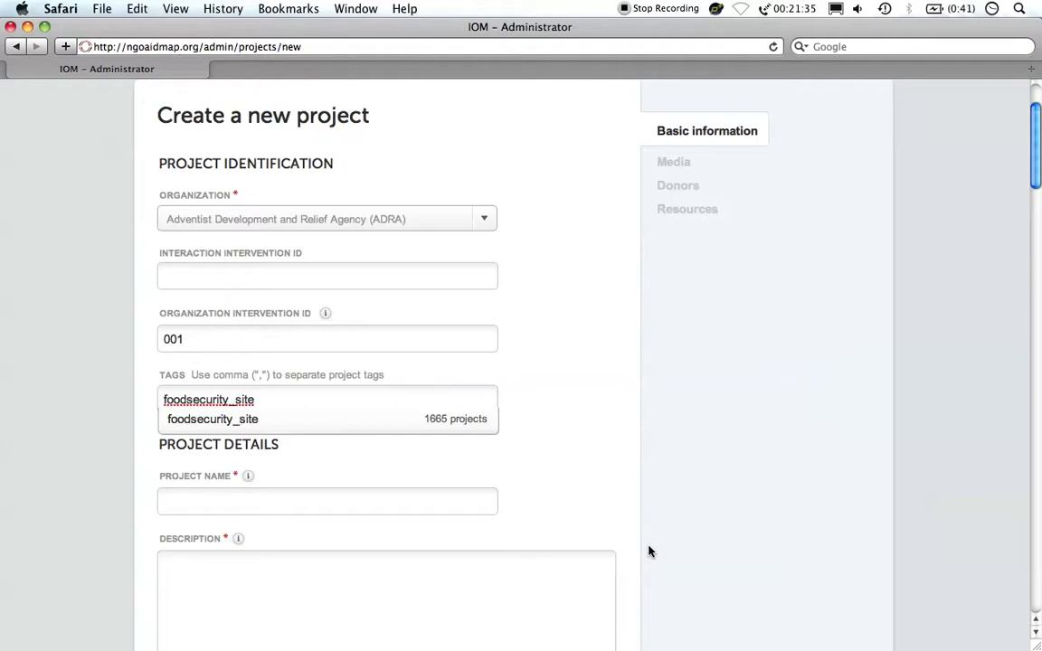
text(Name)
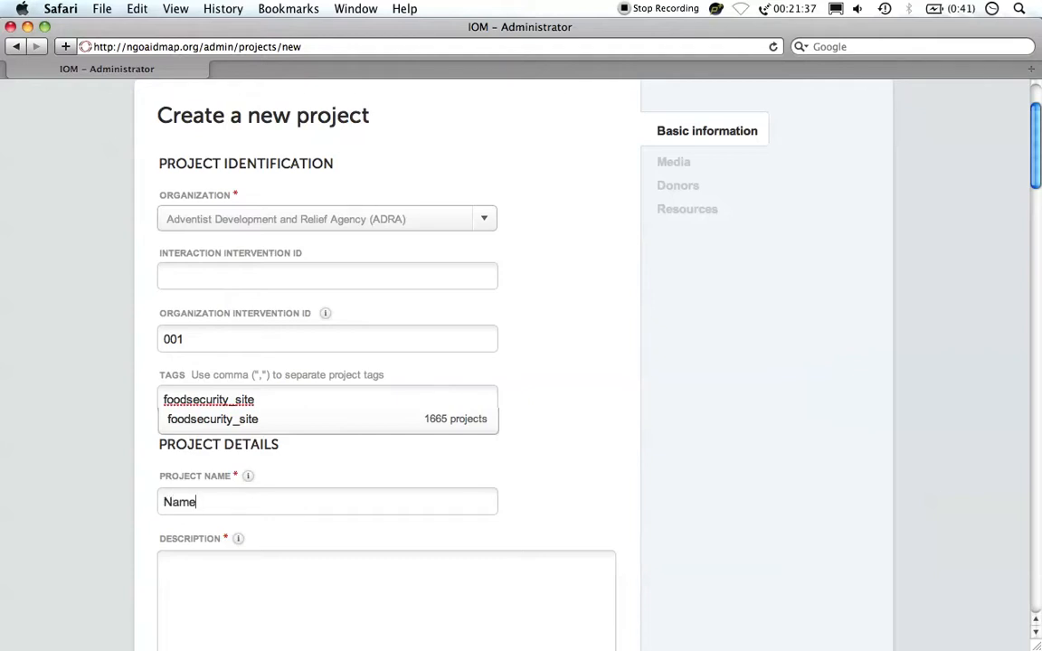
text(Des)
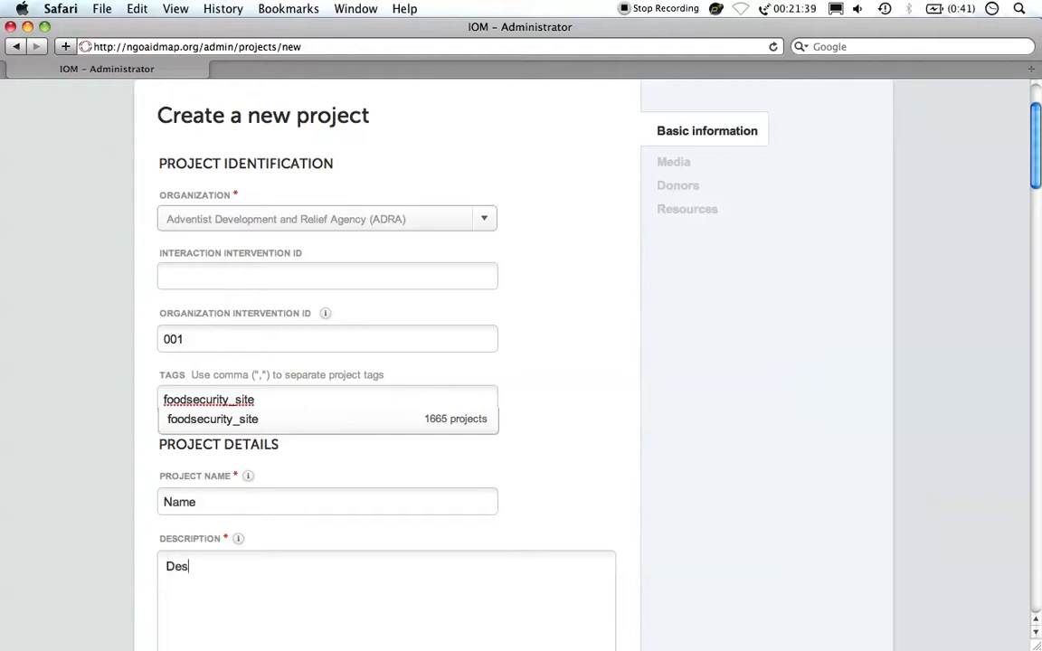
scroll(down, 3)
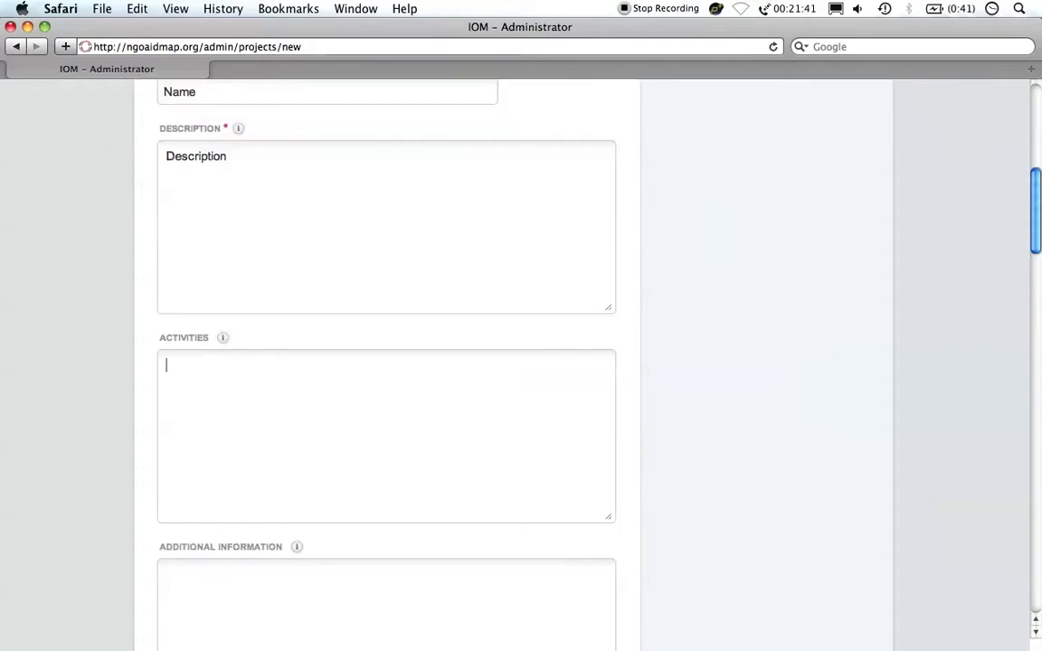
text(Act)
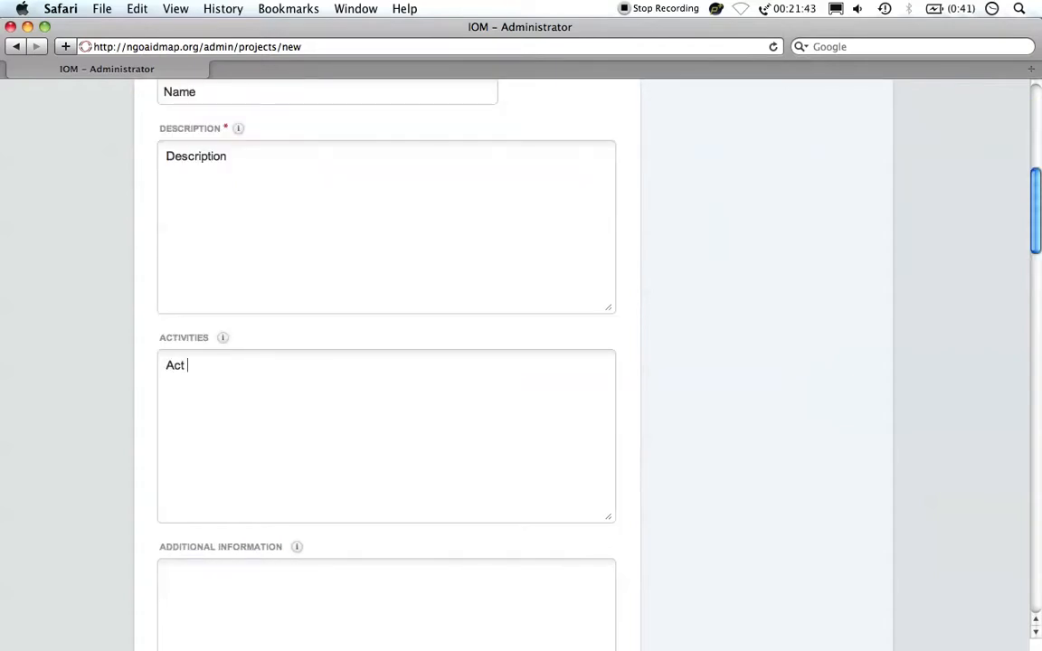
scroll(down, 3)
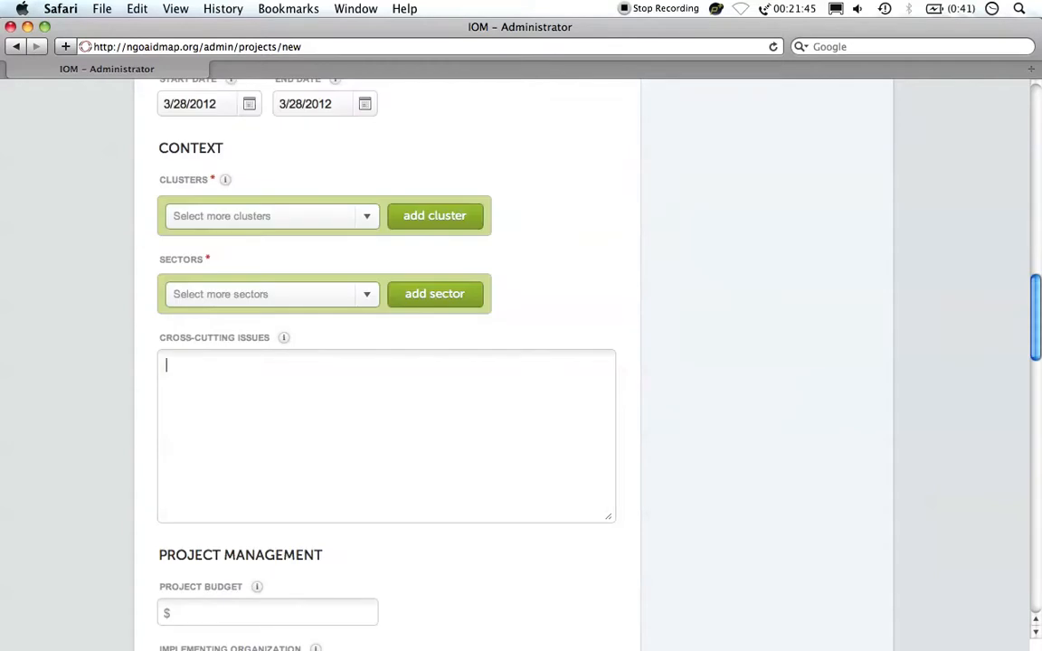
scroll(up, 3)
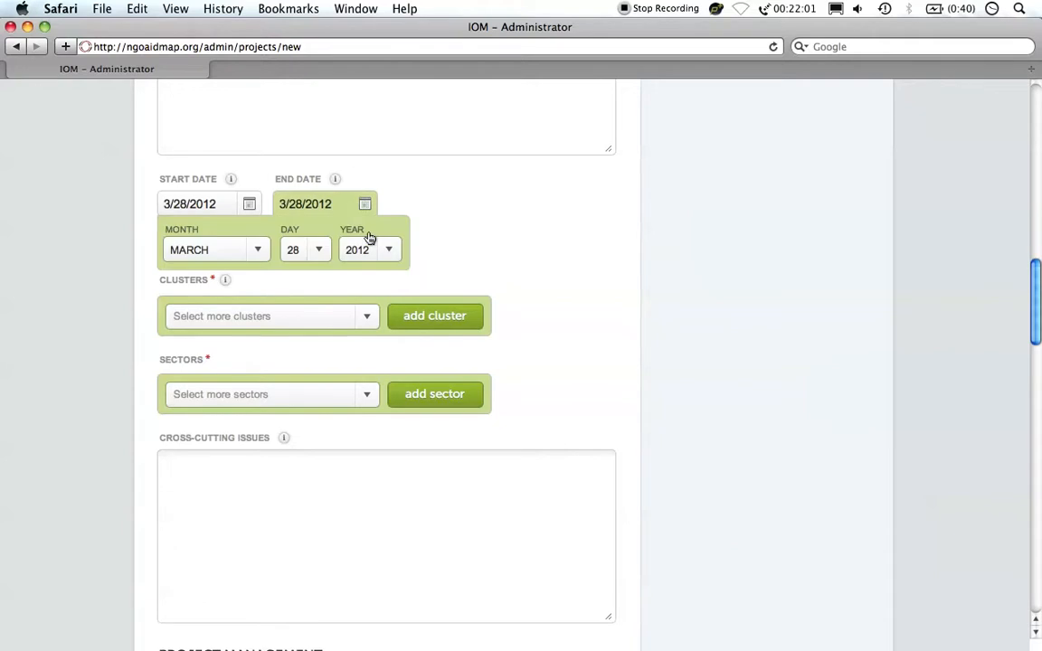
click(369, 250)
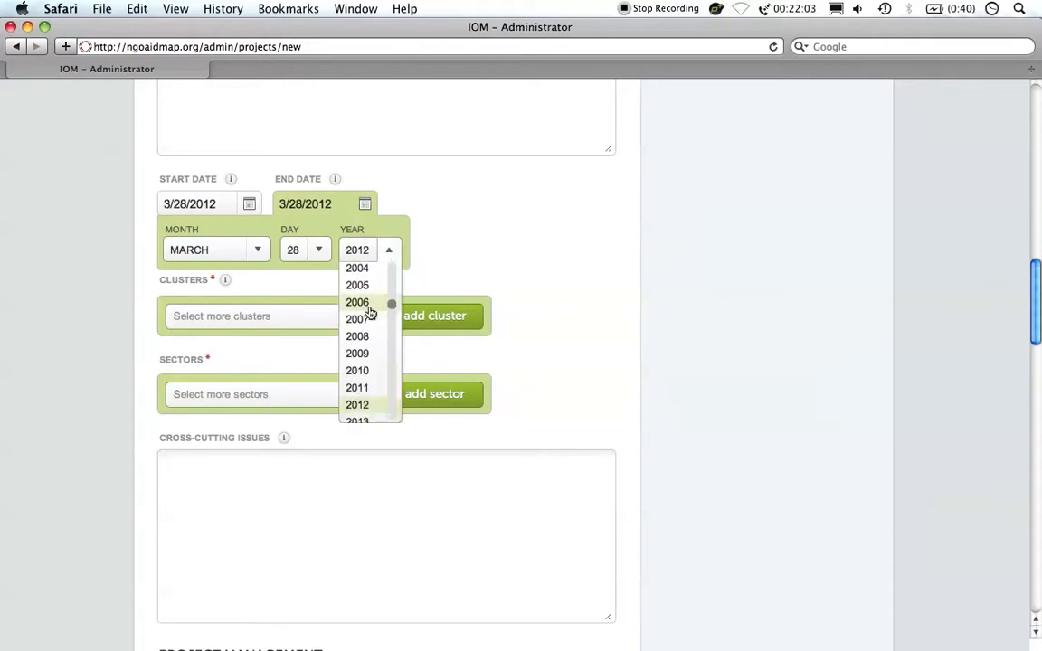
scroll(down, 3)
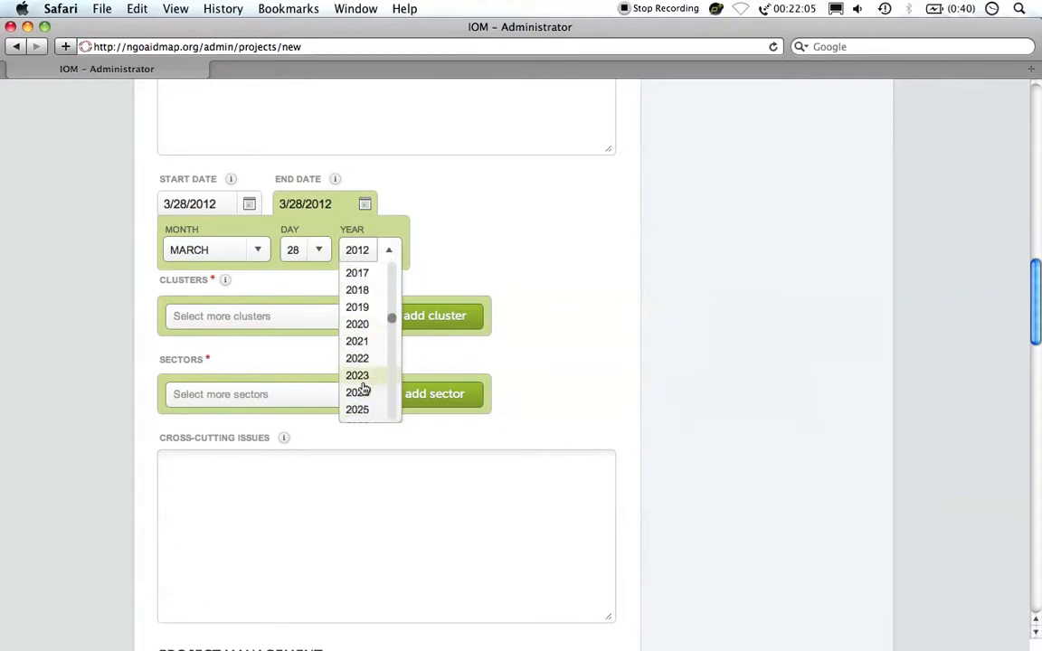
click(356, 374)
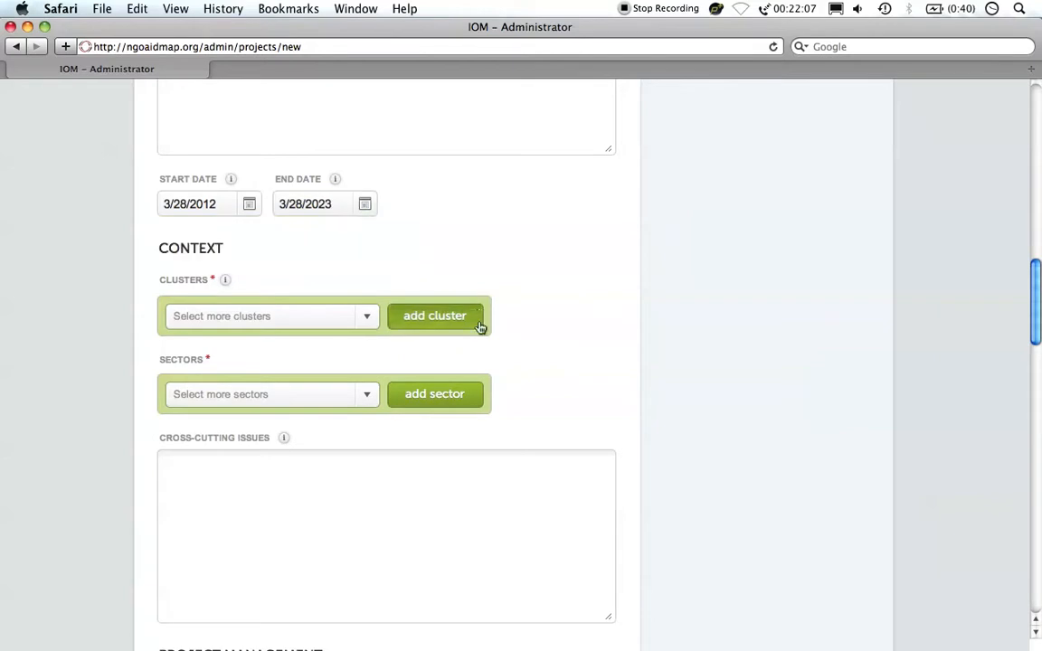
mouse_move(419, 365)
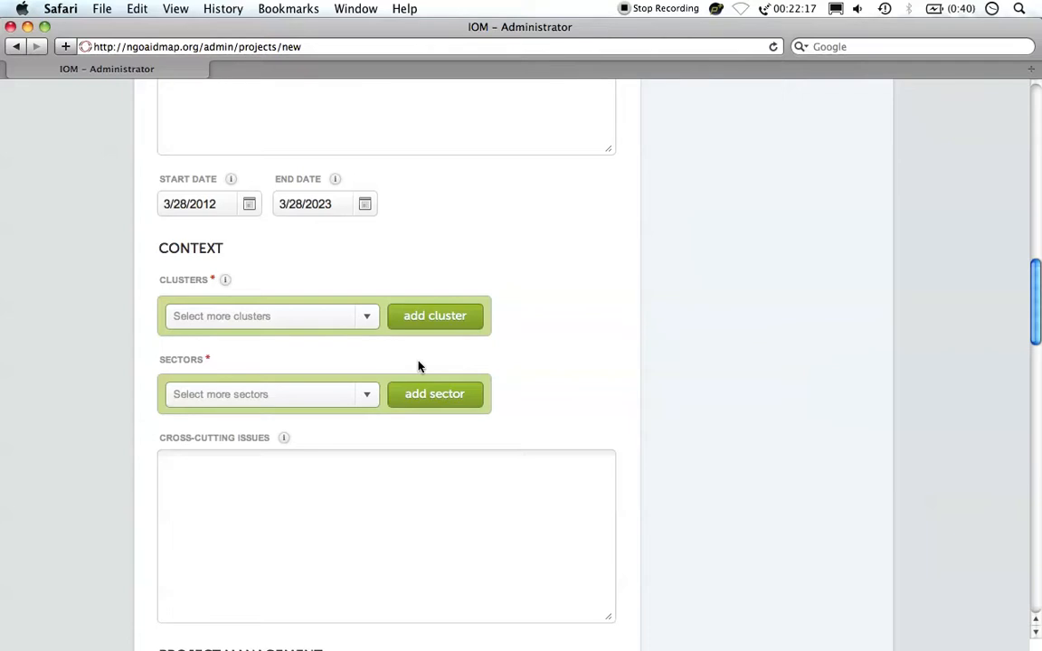
mouse_move(359, 401)
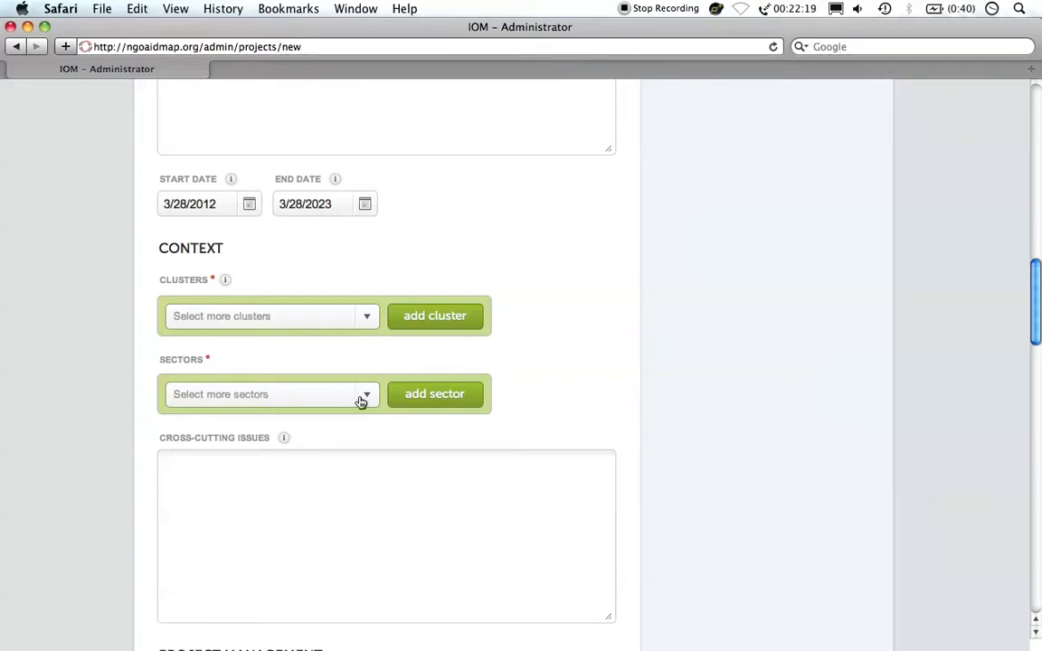
- Add Agriculture as the sector and Livelihoods as the cross-cutting issue
click(272, 395)
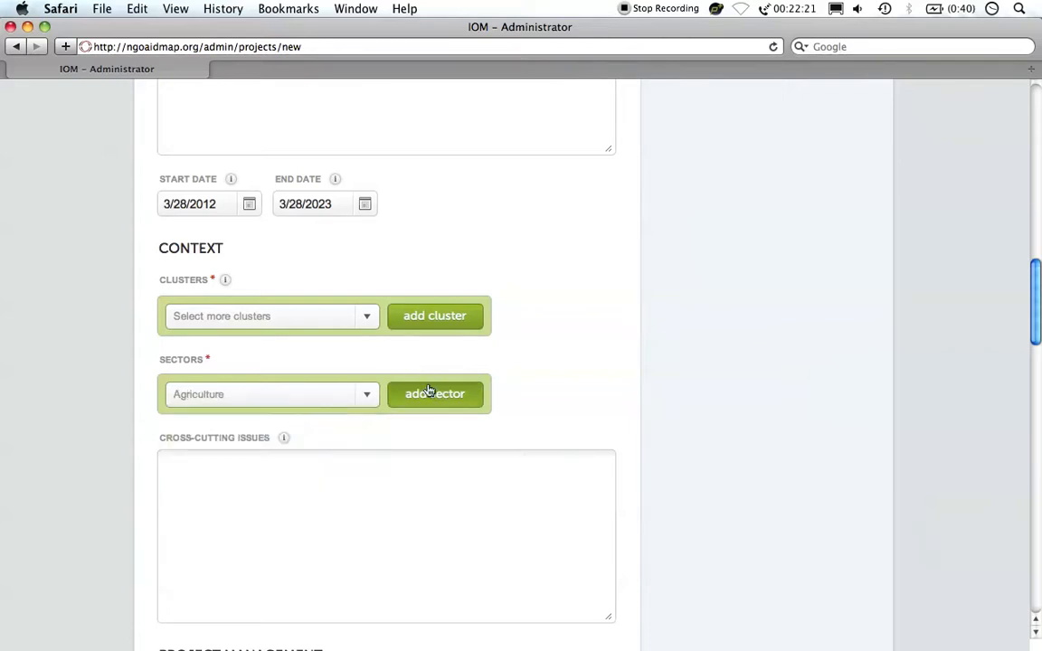
click(434, 394)
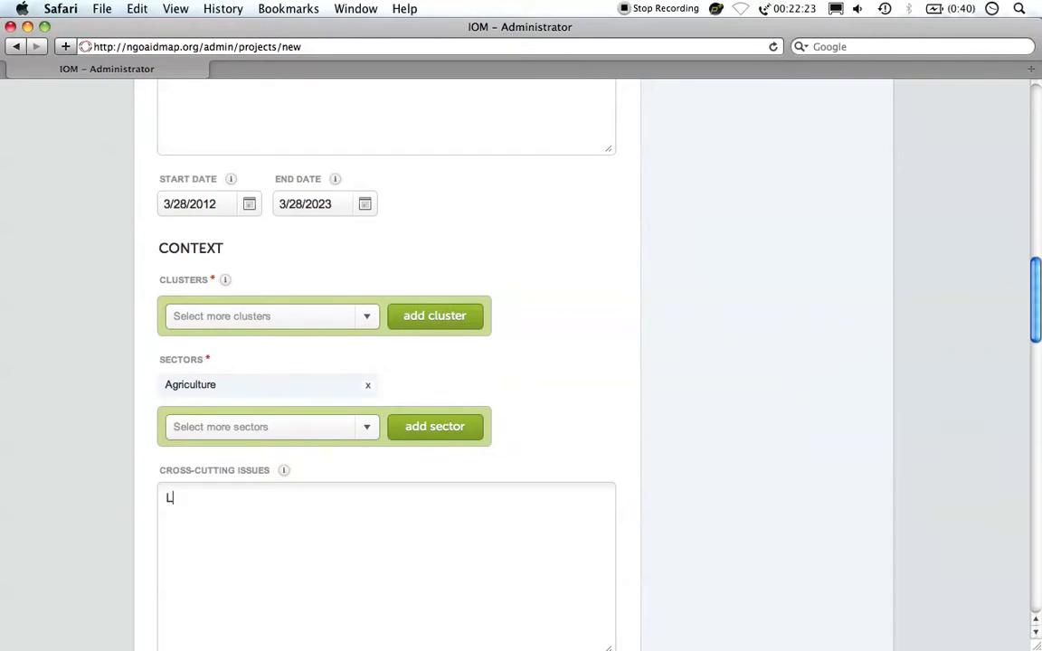
text(ivelihoods)
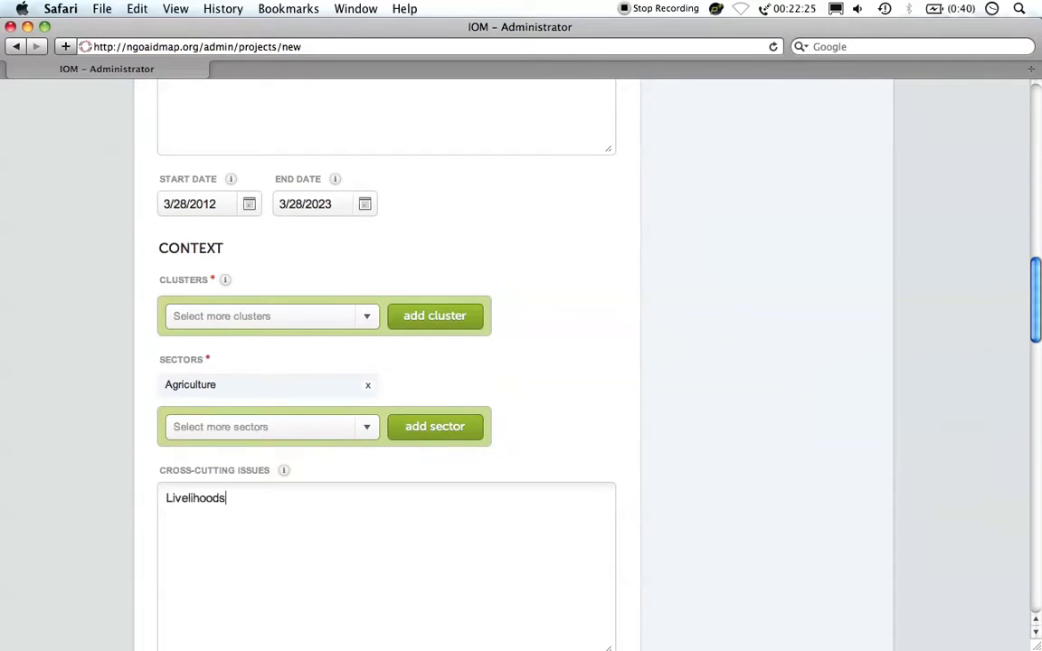
scroll(down, 3)
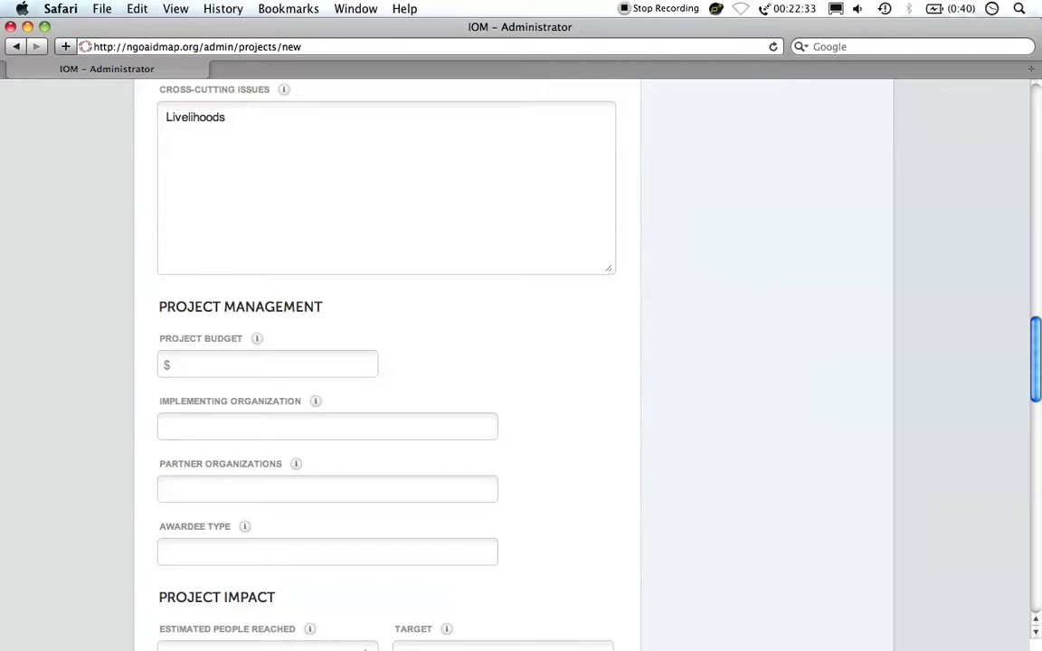
- Set the budget to 1000000 and the implementing organization to ADRA
text(1000000)
text(AD)
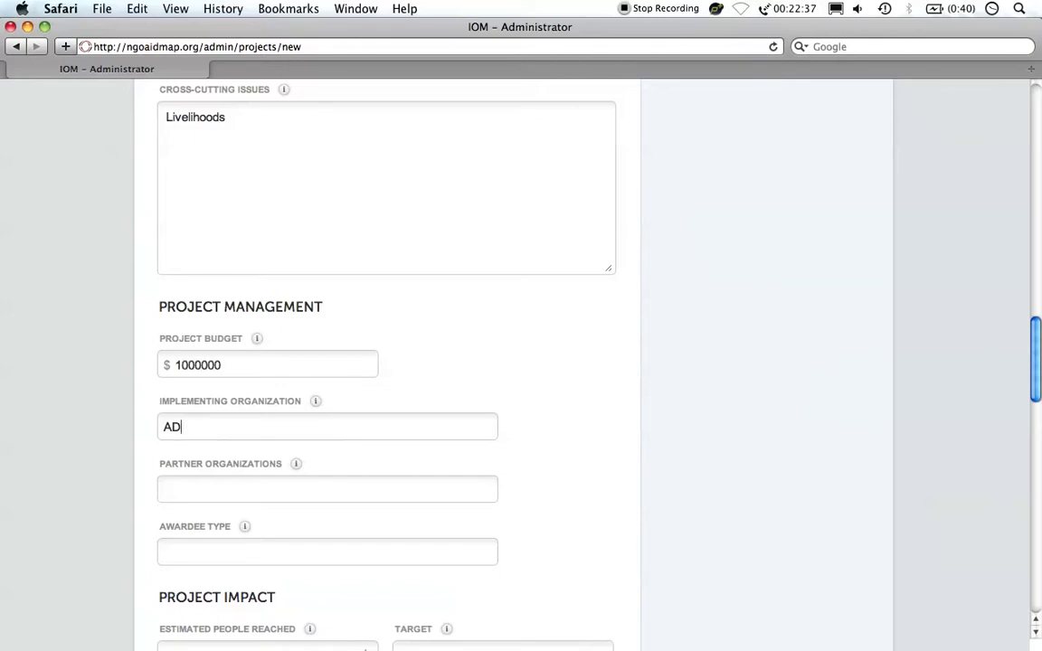
text(RA)
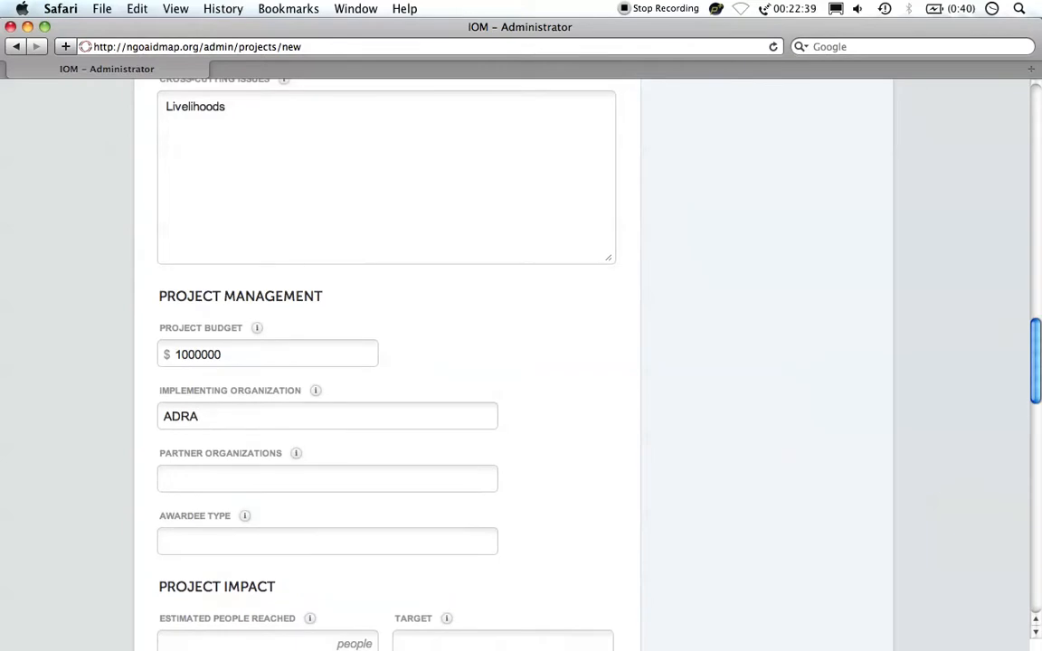
scroll(down, 3)
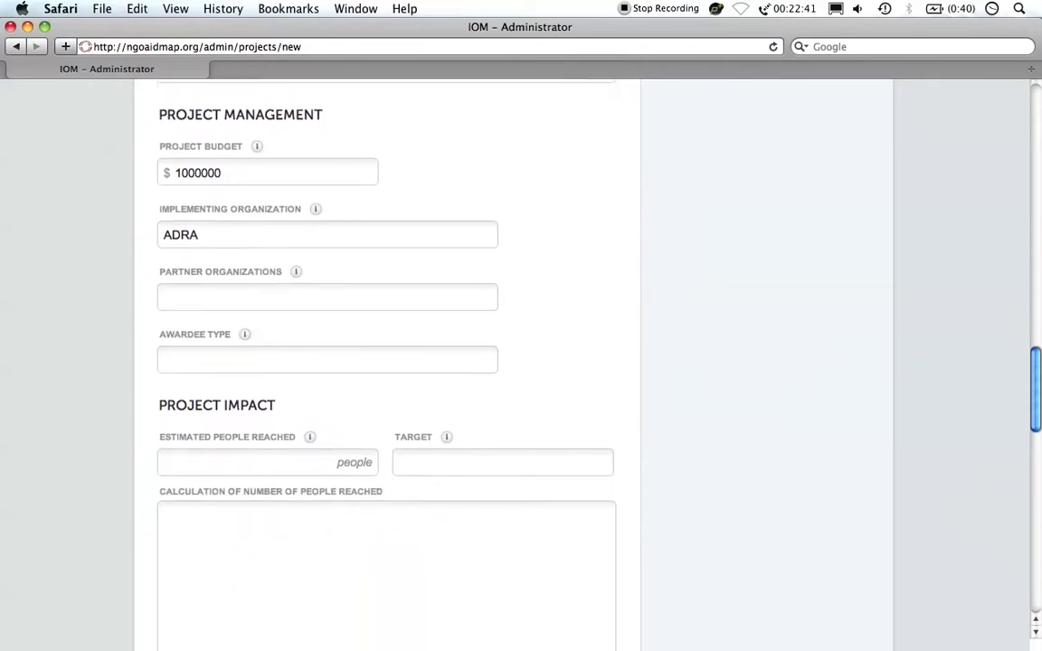
scroll(down, 3)
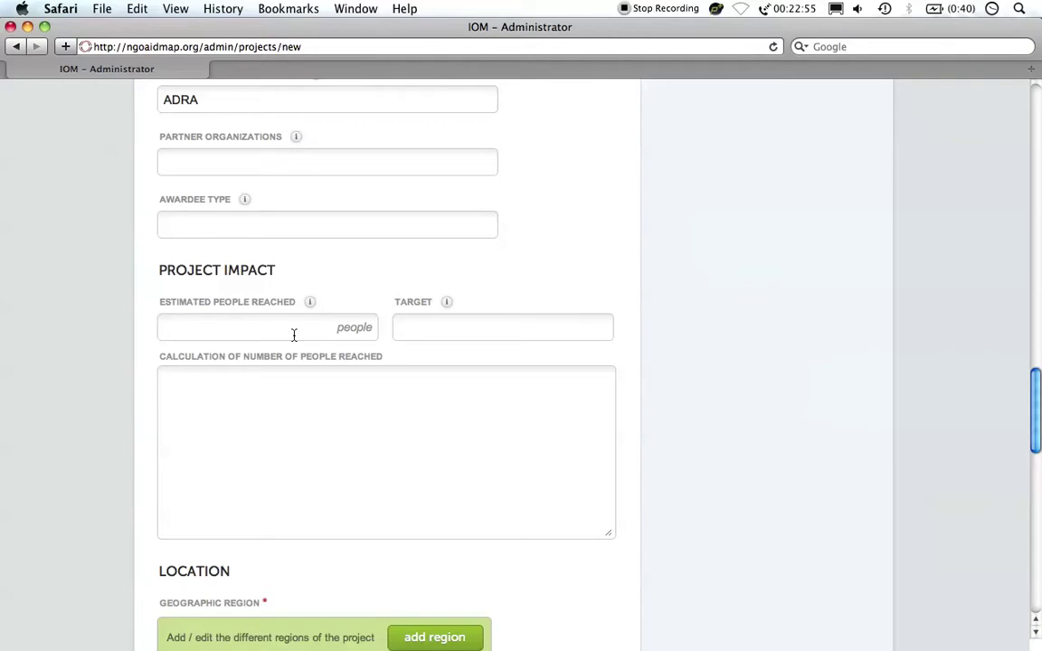
- Record 1000 estimated people reached with Farmers as the target group
text(1000)
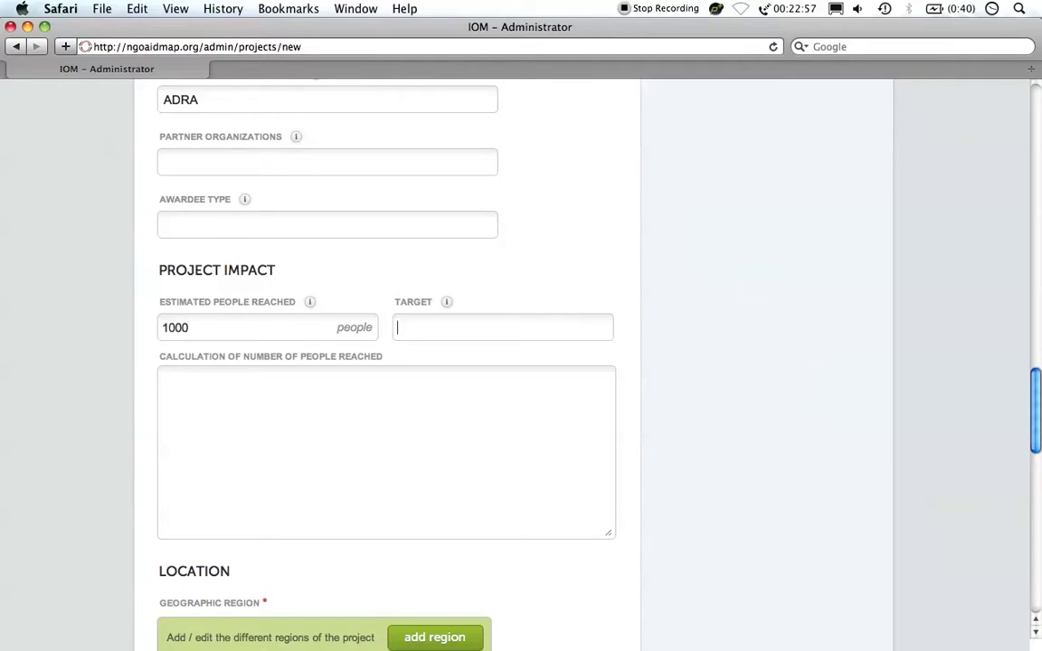
text(Farmers)
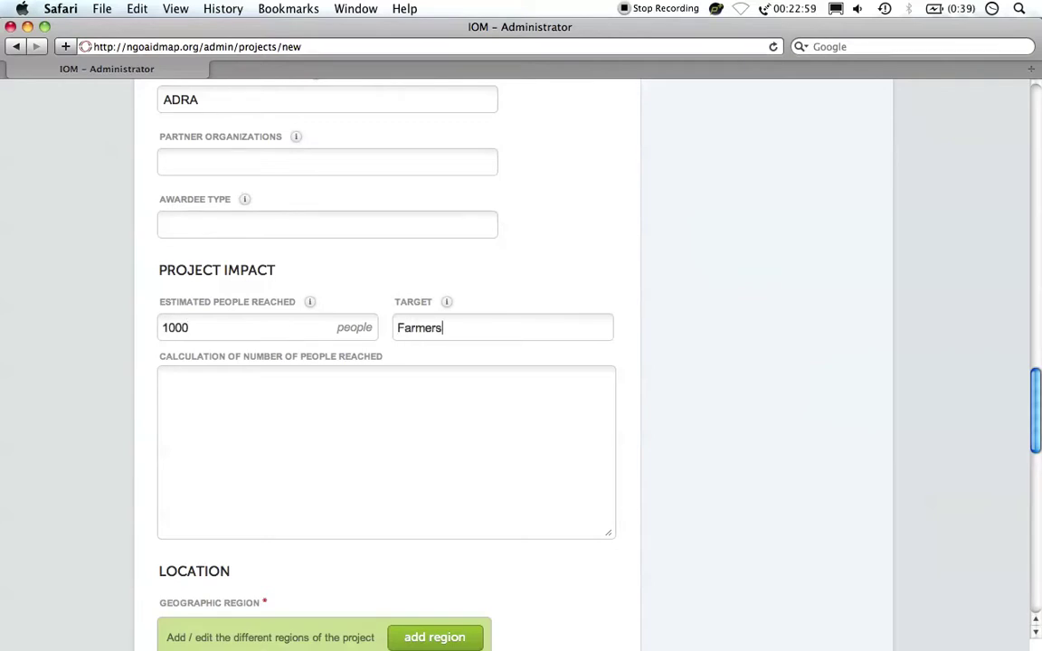
scroll(down, 3)
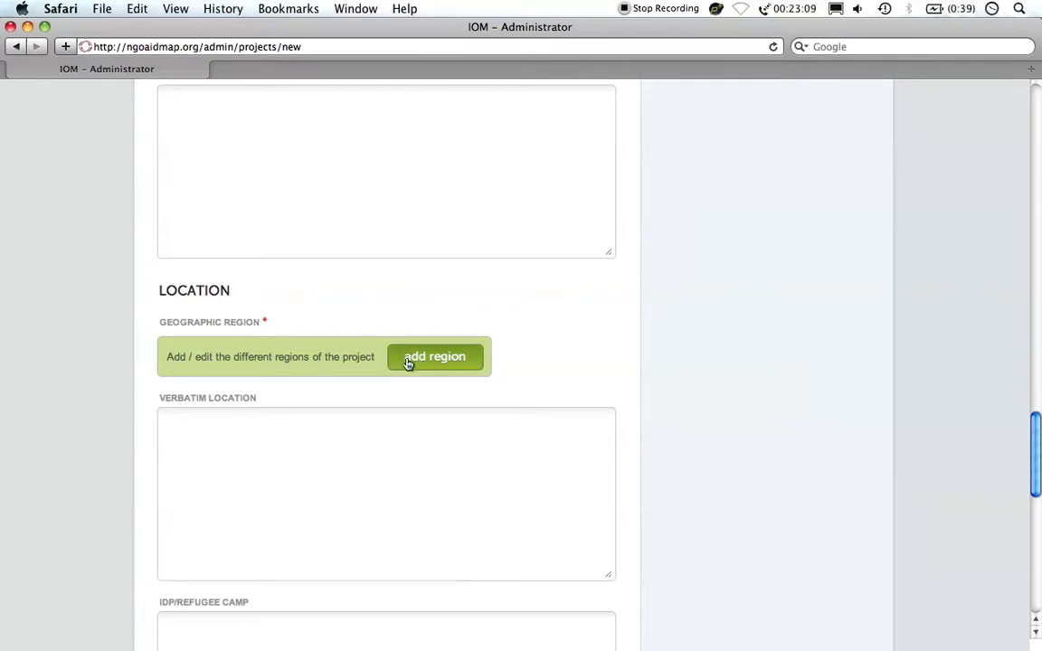
- Add Albania > Berat as the project's geographic region
click(434, 354)
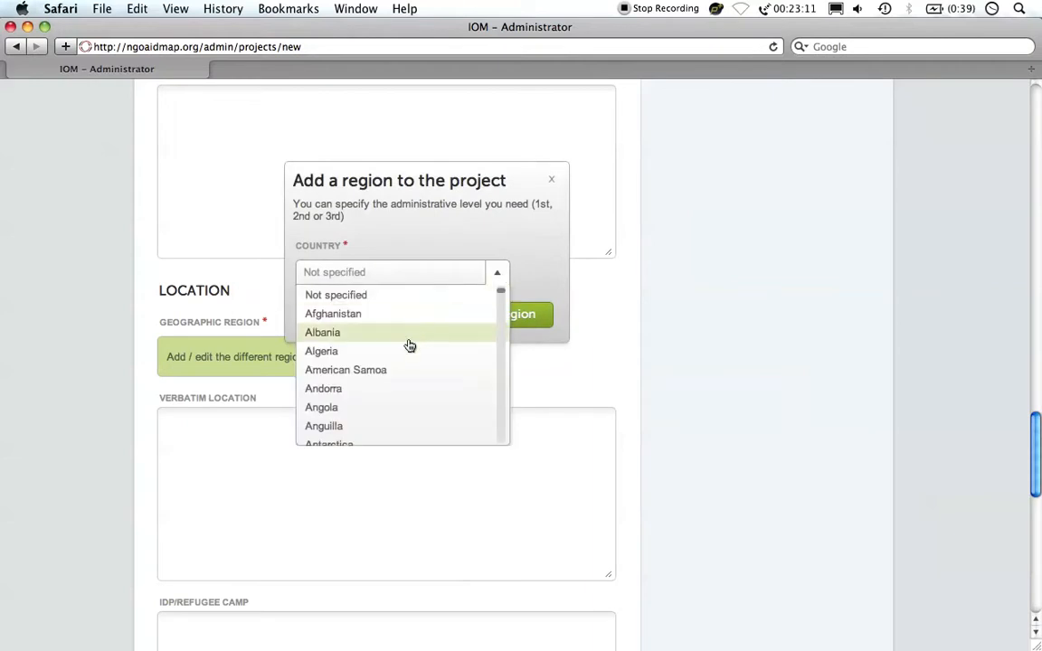
click(322, 333)
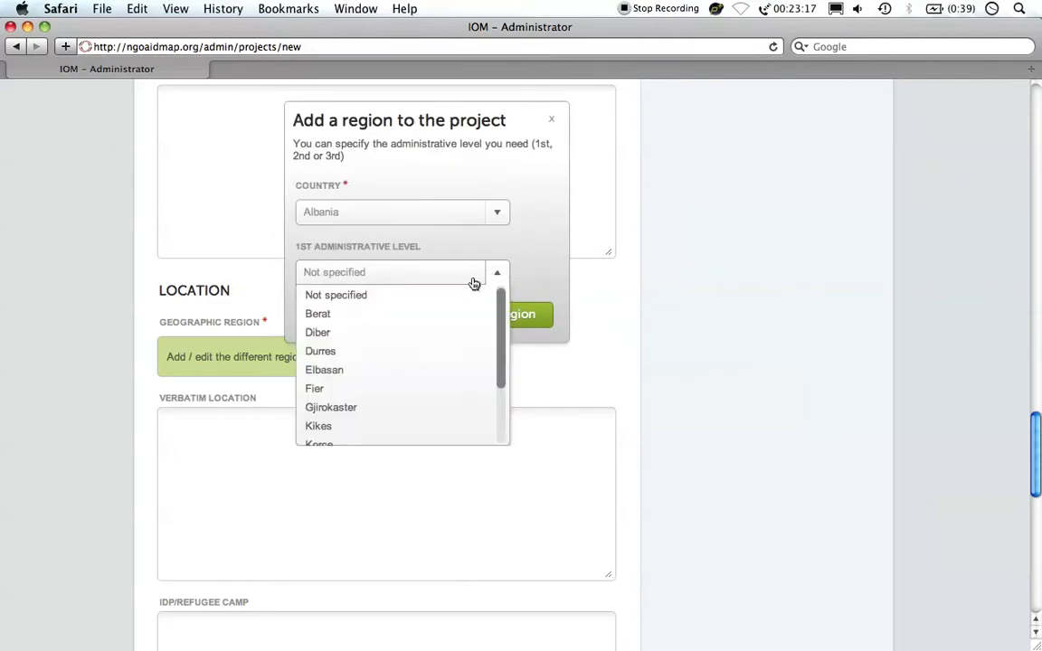
click(319, 313)
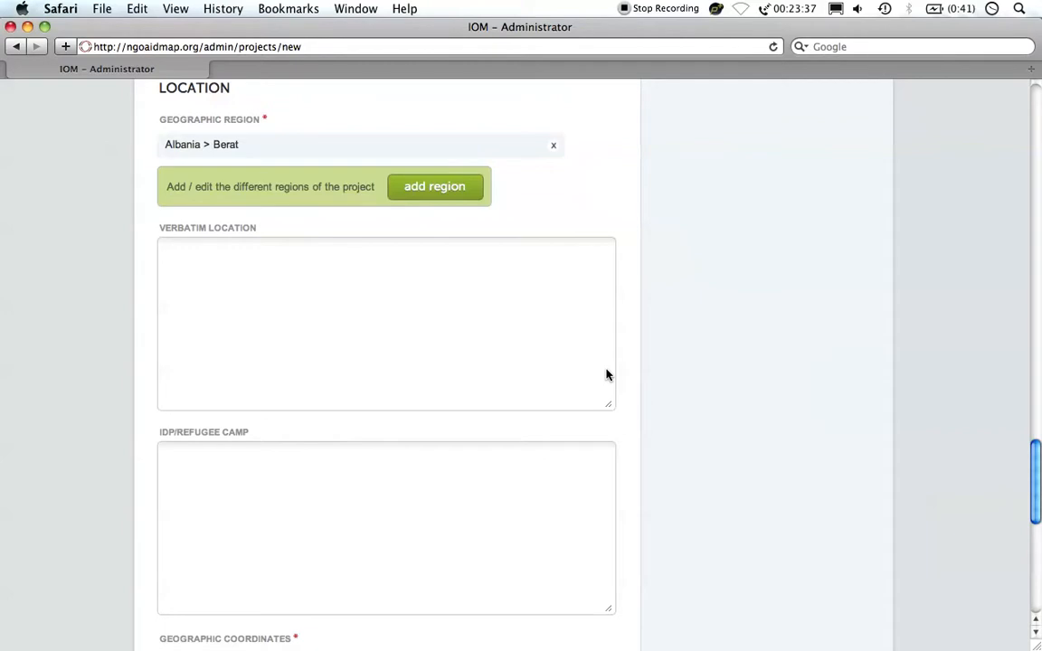
- Save the new project from the bottom of the form
scroll(down, 3)
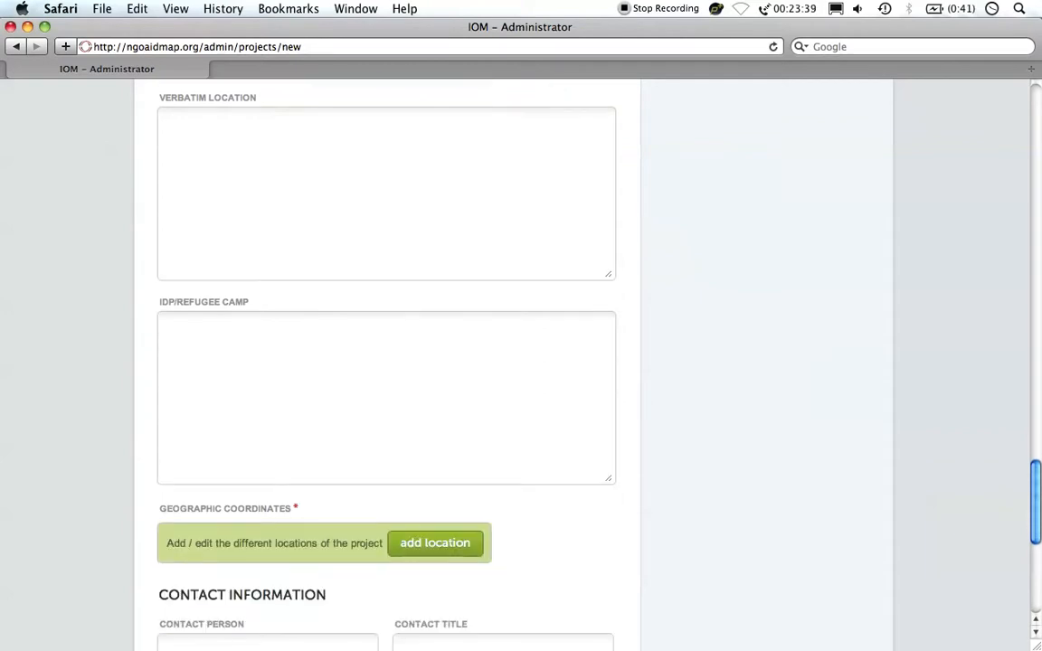
scroll(down, 3)
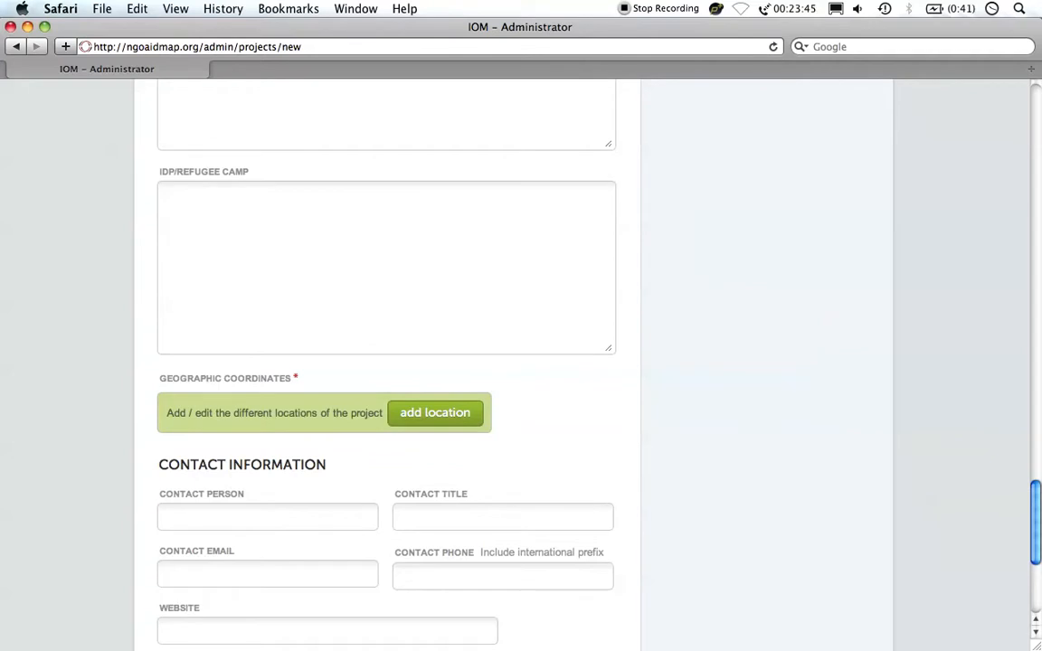
scroll(down, 3)
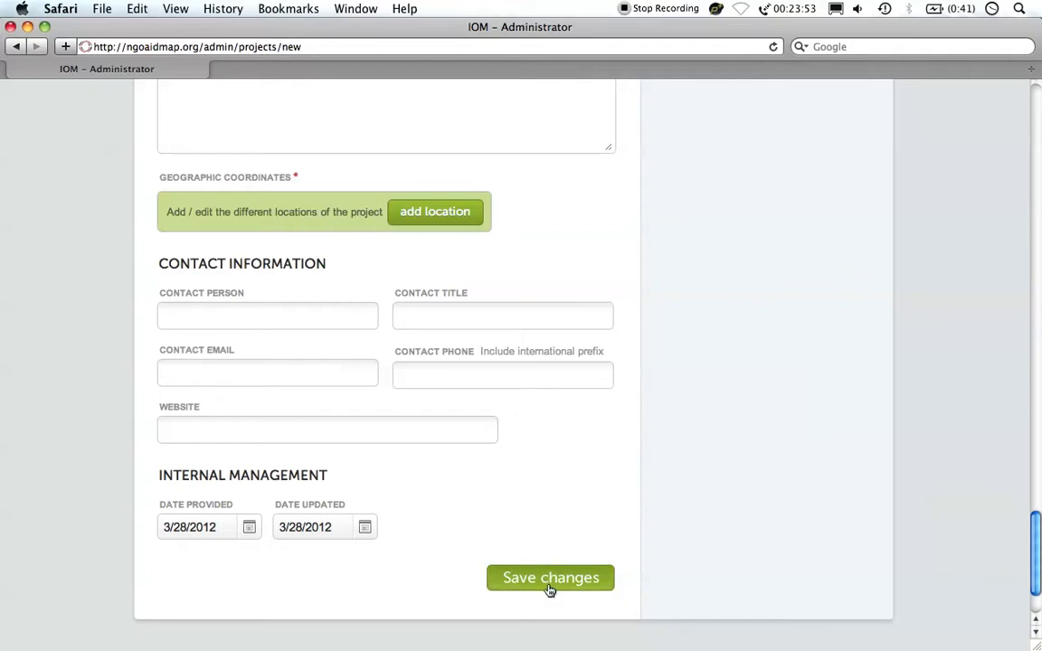
click(550, 579)
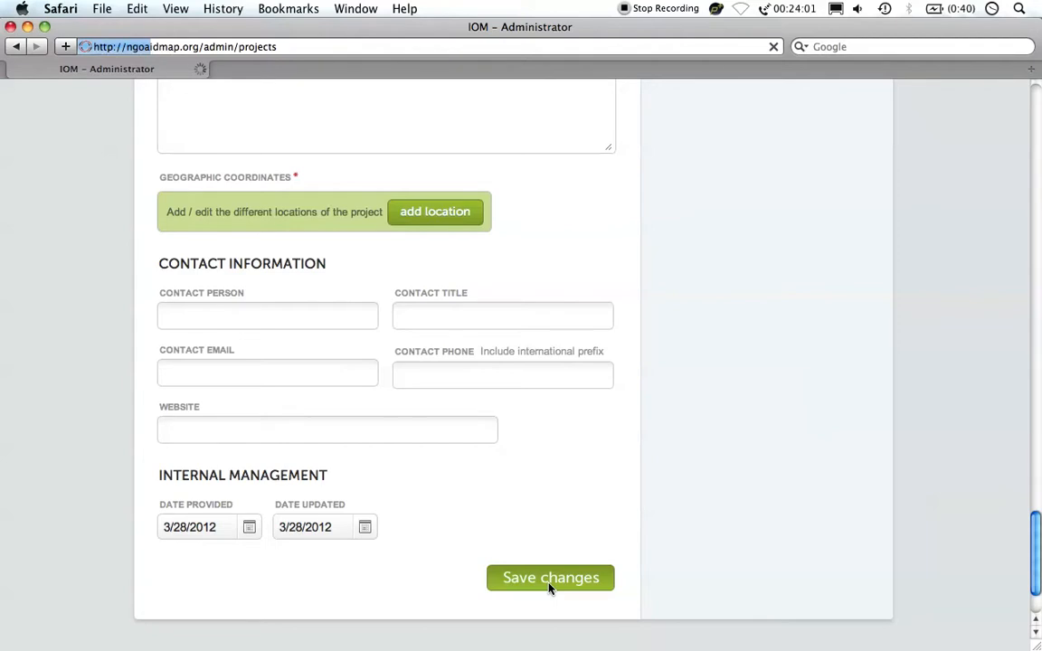
- Go to the Donations section of the newly saved project's edit page
click(550, 577)
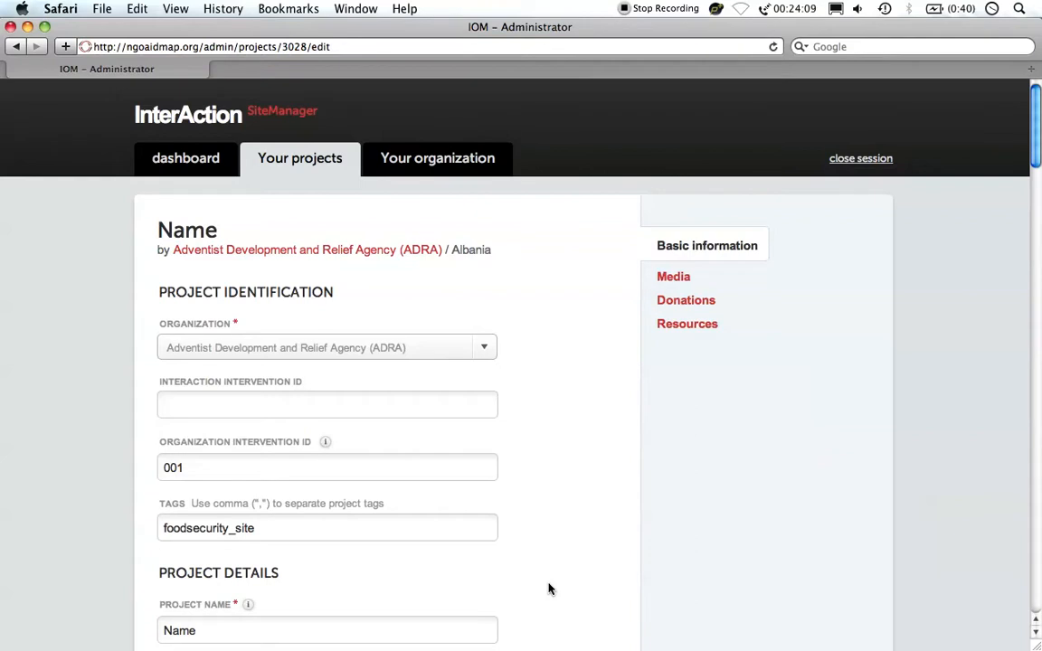
mouse_move(585, 517)
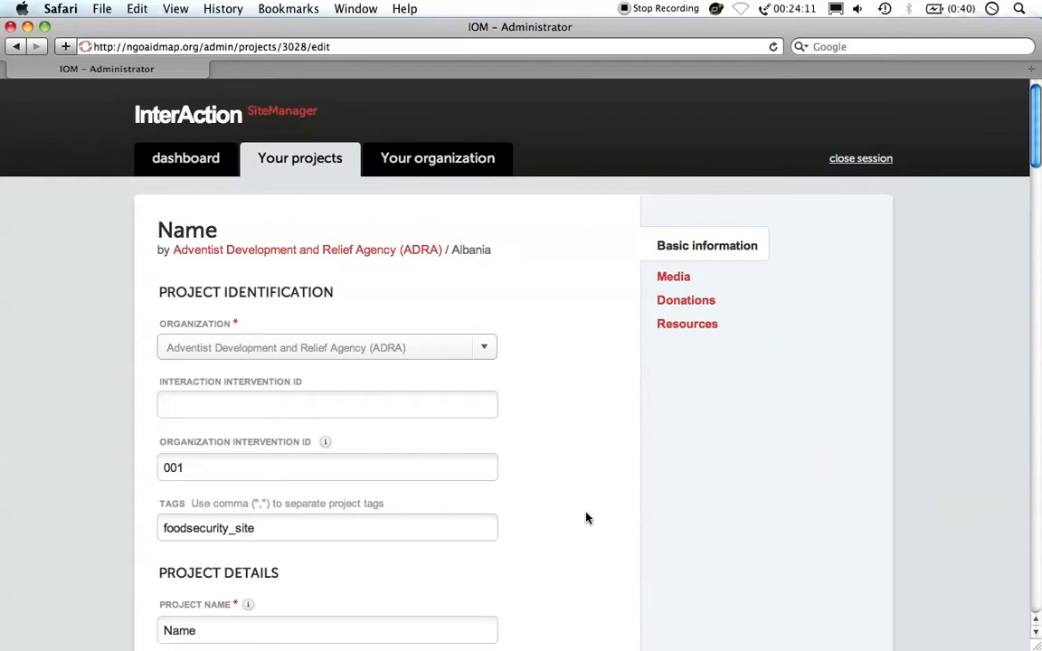
click(685, 300)
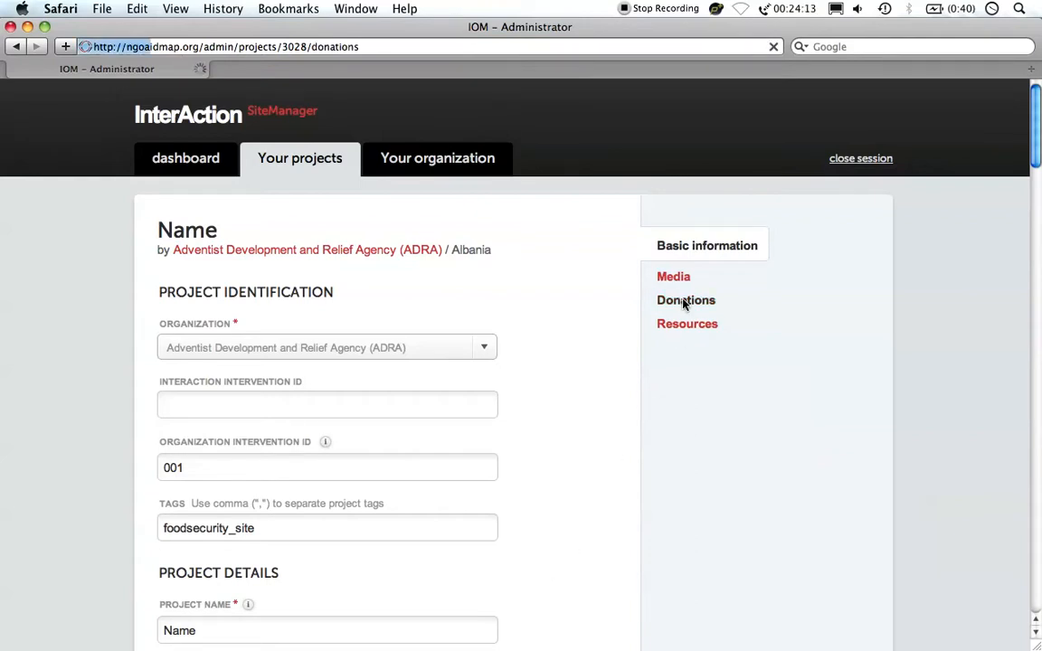
- Enter donor name OFDA and choose Office of Foreign Disaster Assistance from the suggestions
click(686, 300)
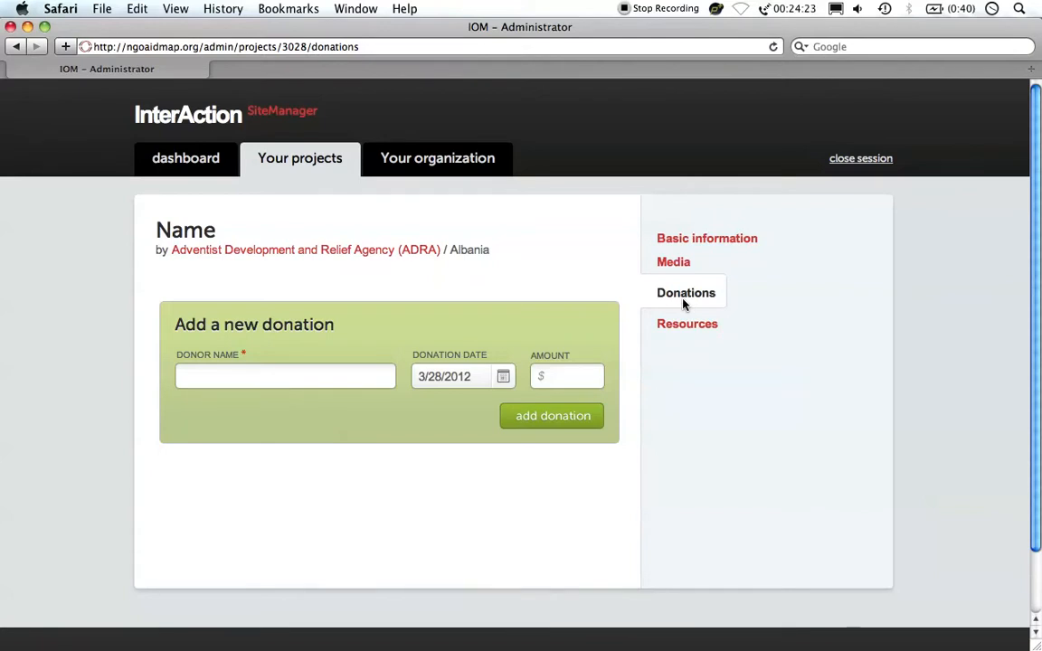
mouse_move(389, 358)
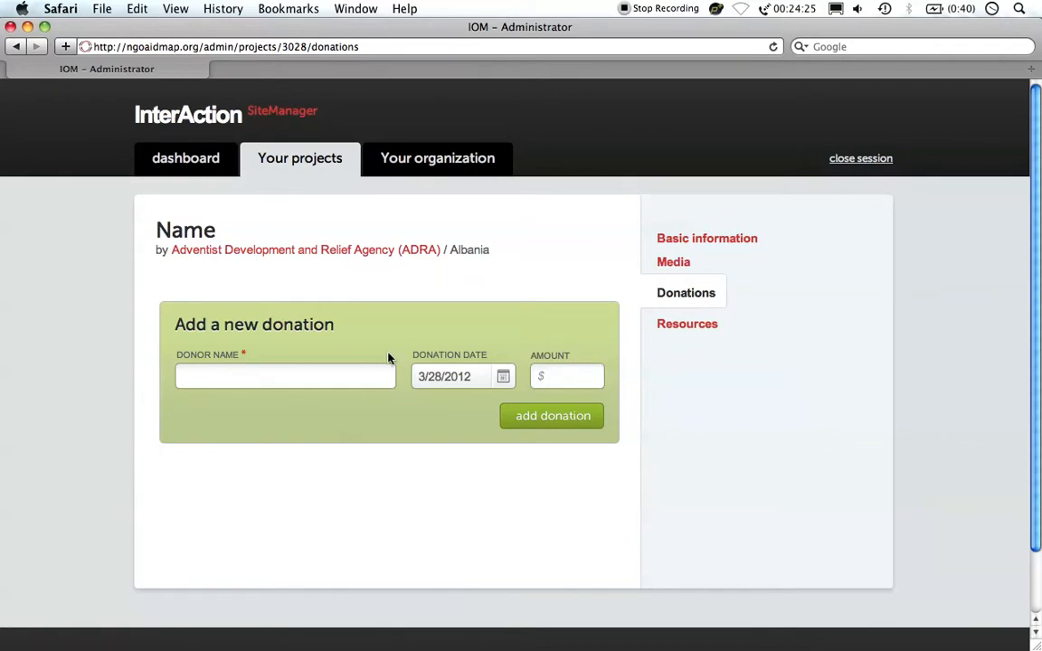
text(OFD)
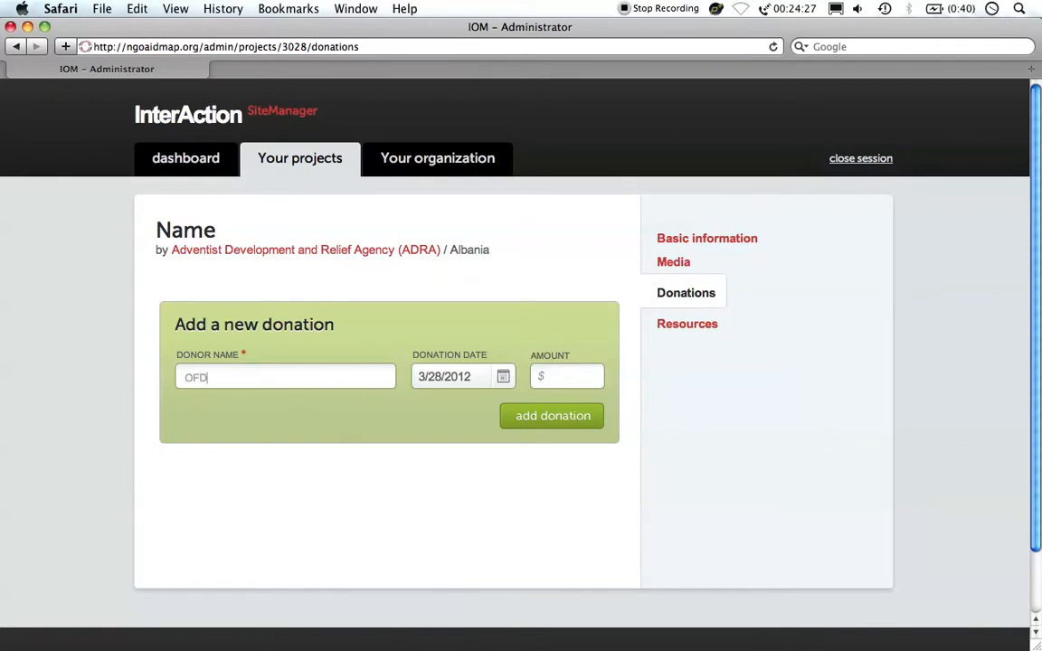
text(A)
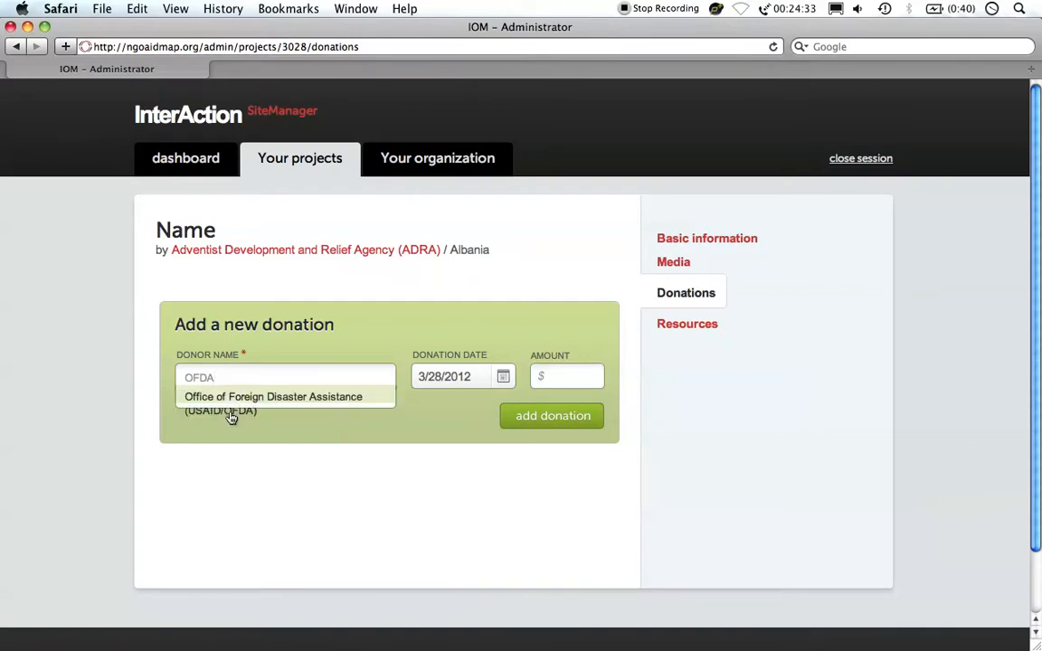
click(271, 396)
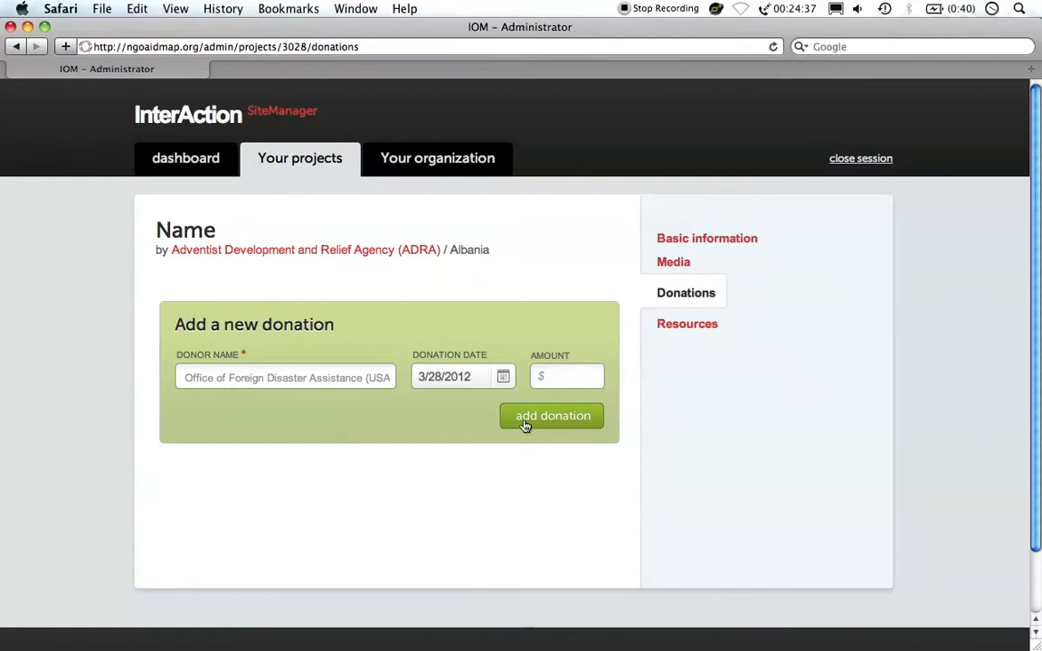
- Add the donation so it lists dated 3/28/2012 with a $0 total
click(553, 414)
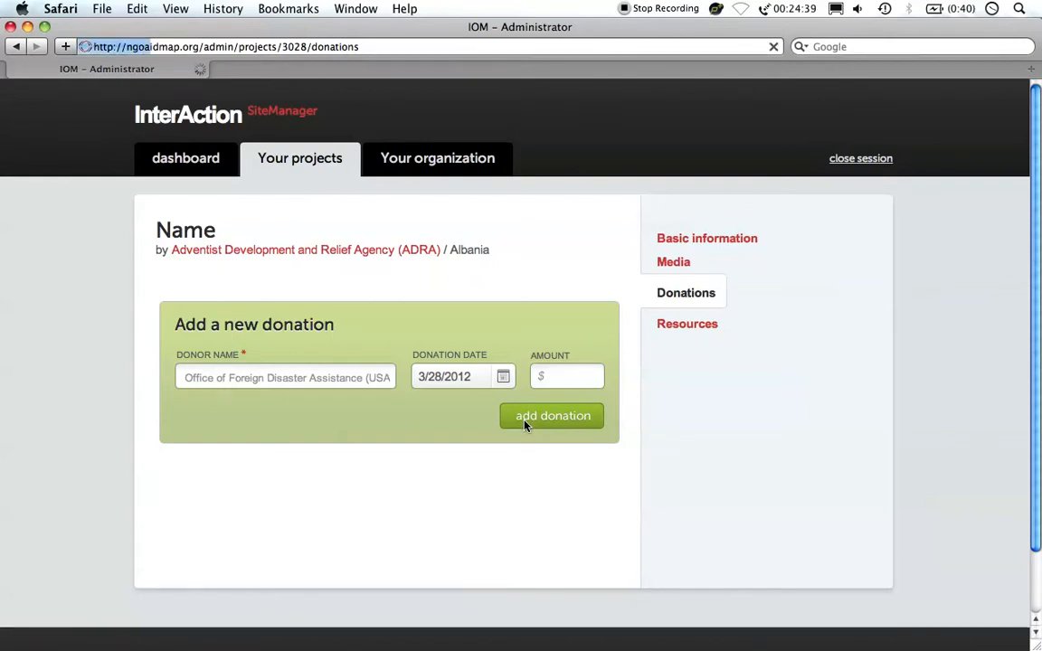
mouse_move(452, 454)
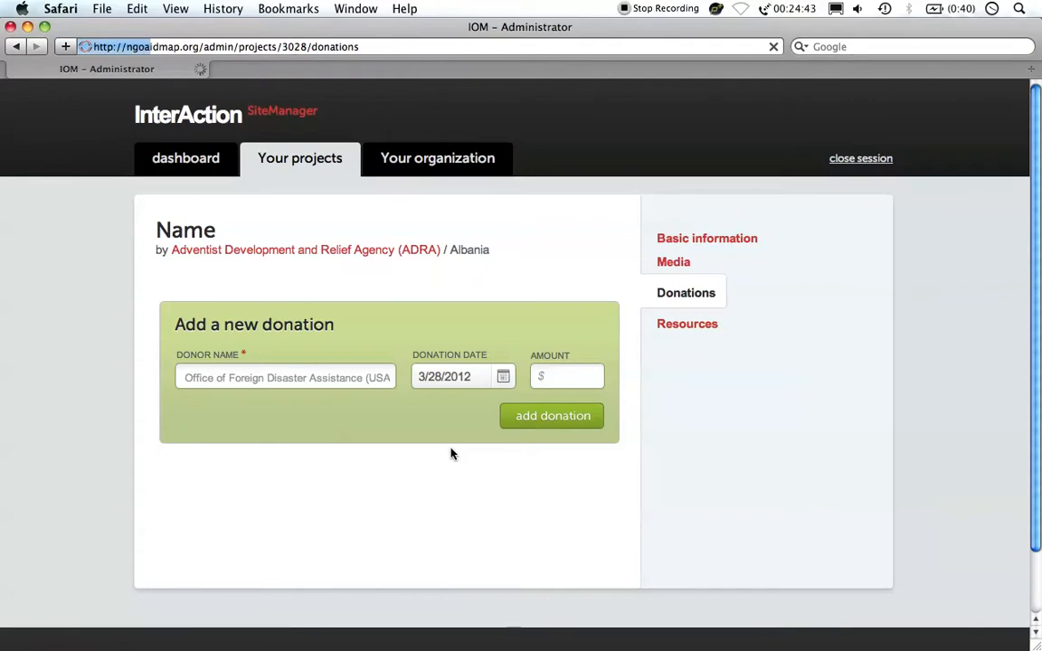
click(553, 414)
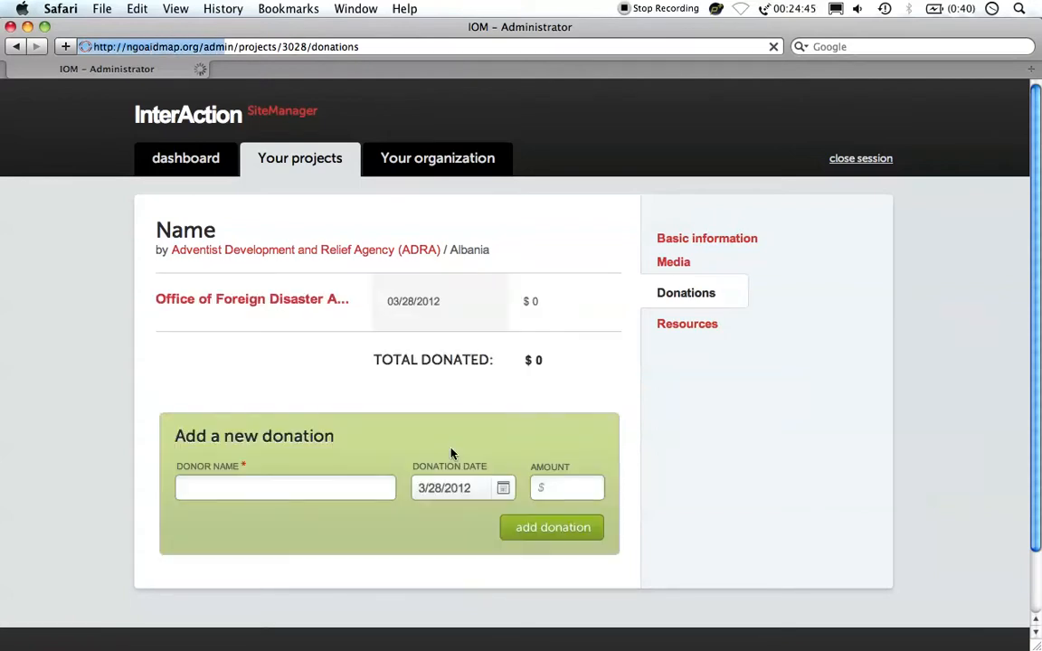
click(554, 529)
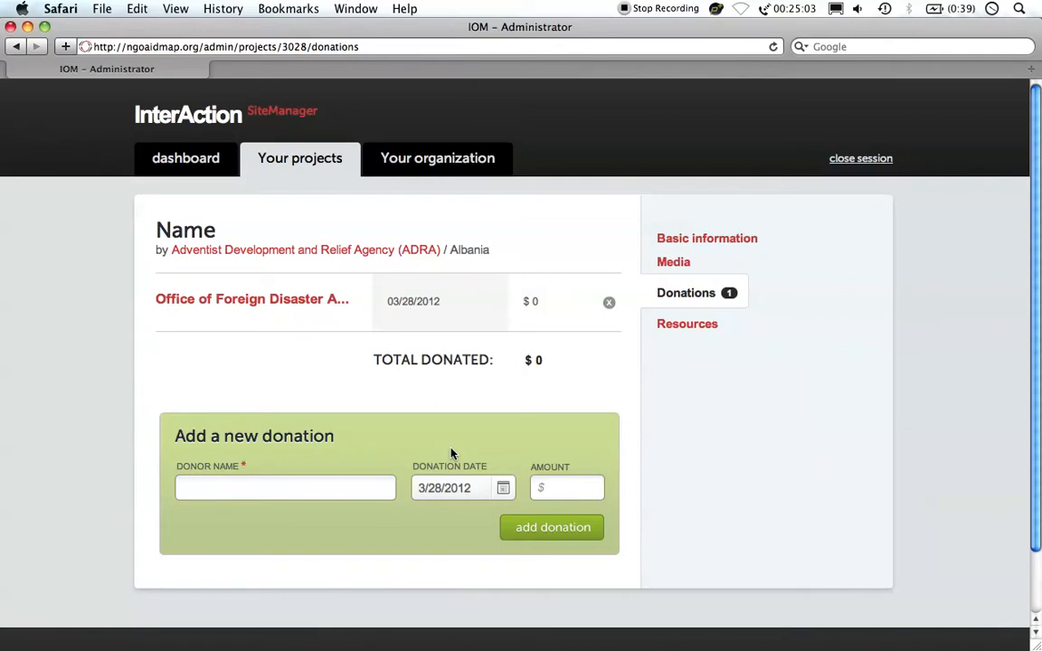
mouse_move(576, 318)
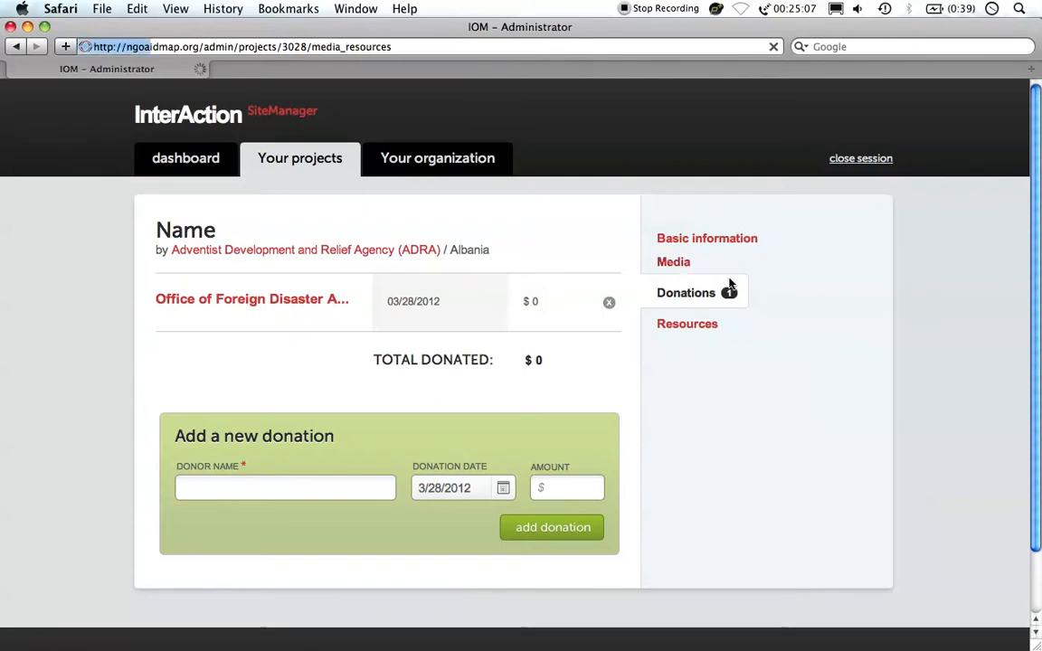
- Show the project's Media section with the Vimeo video URL form, then head to projects
click(673, 260)
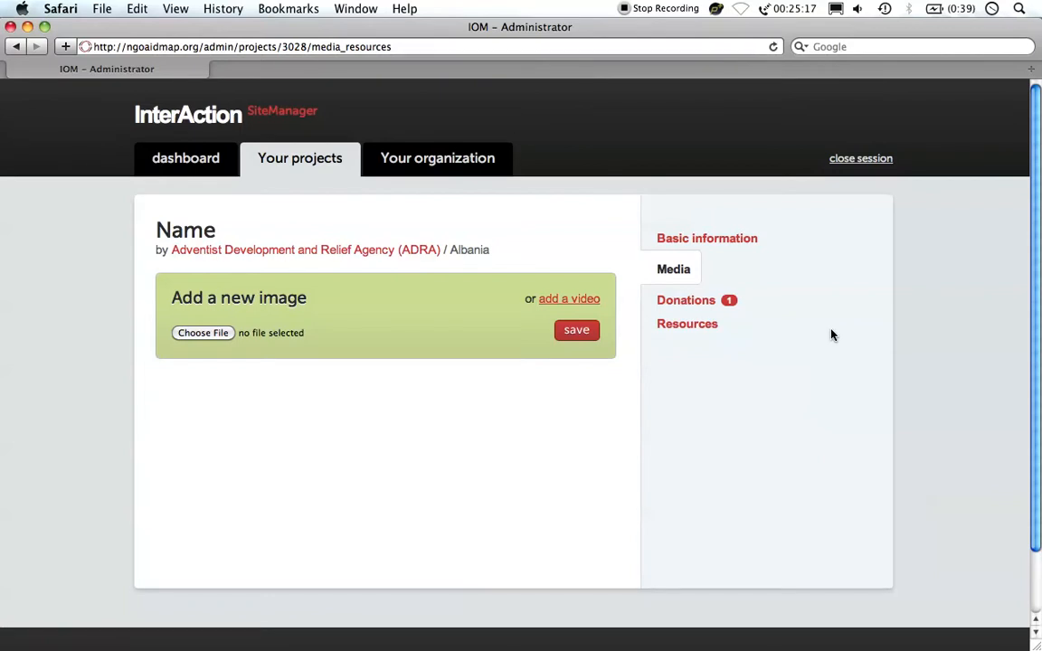
mouse_move(340, 368)
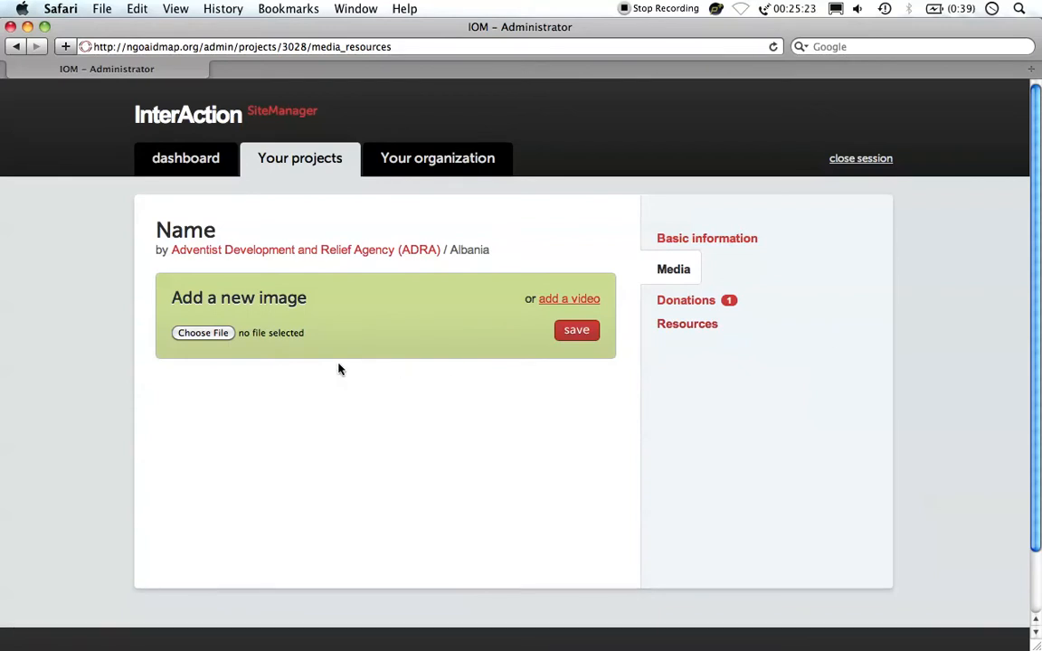
click(568, 298)
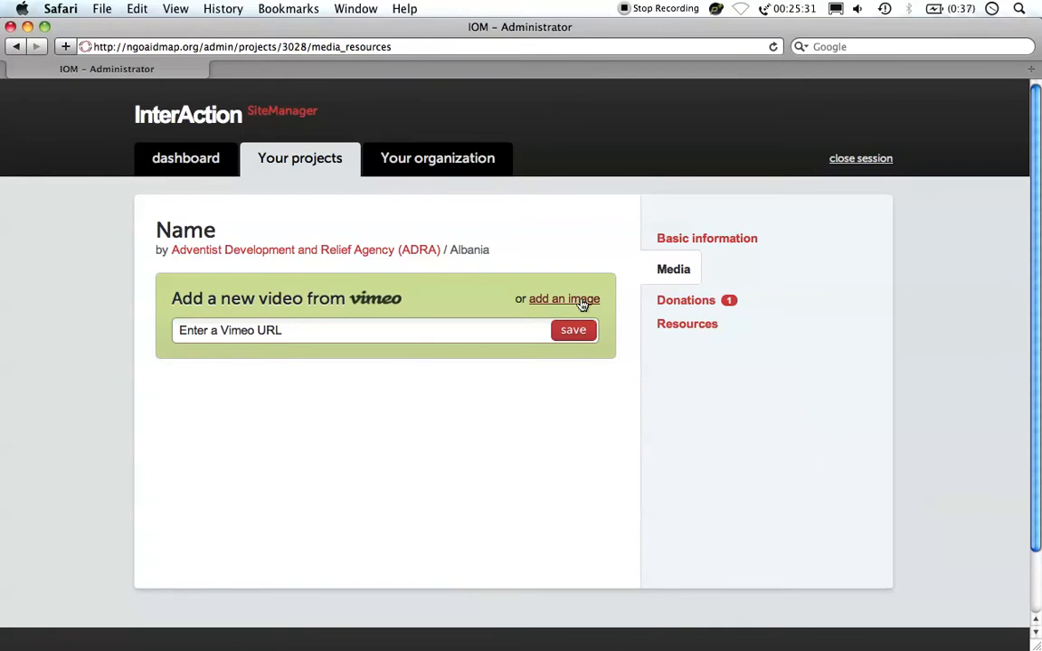
mouse_move(217, 185)
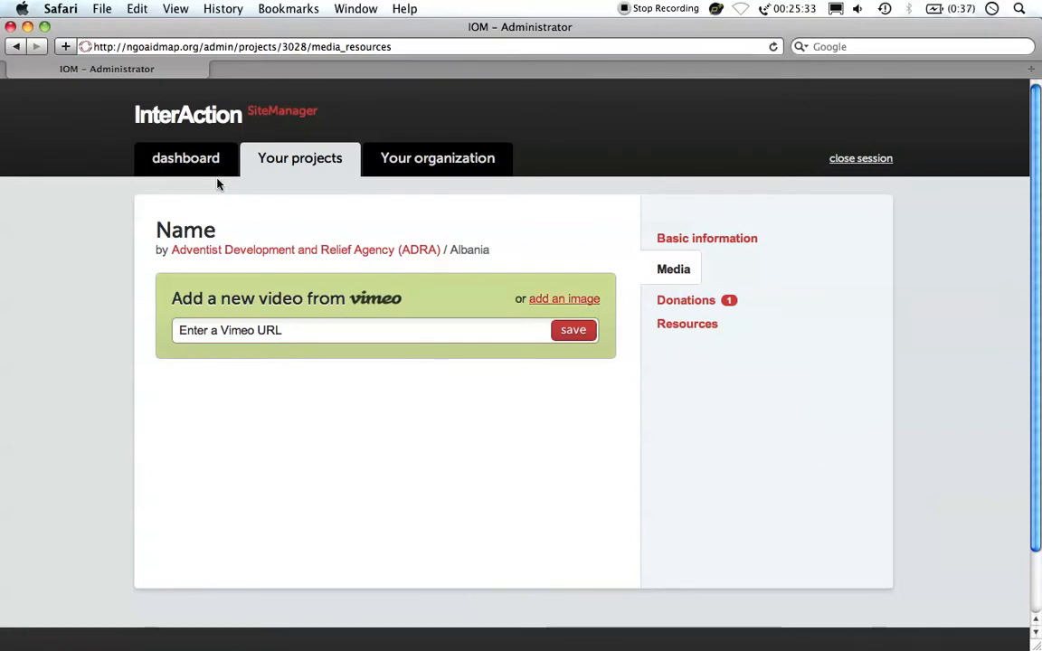
click(300, 157)
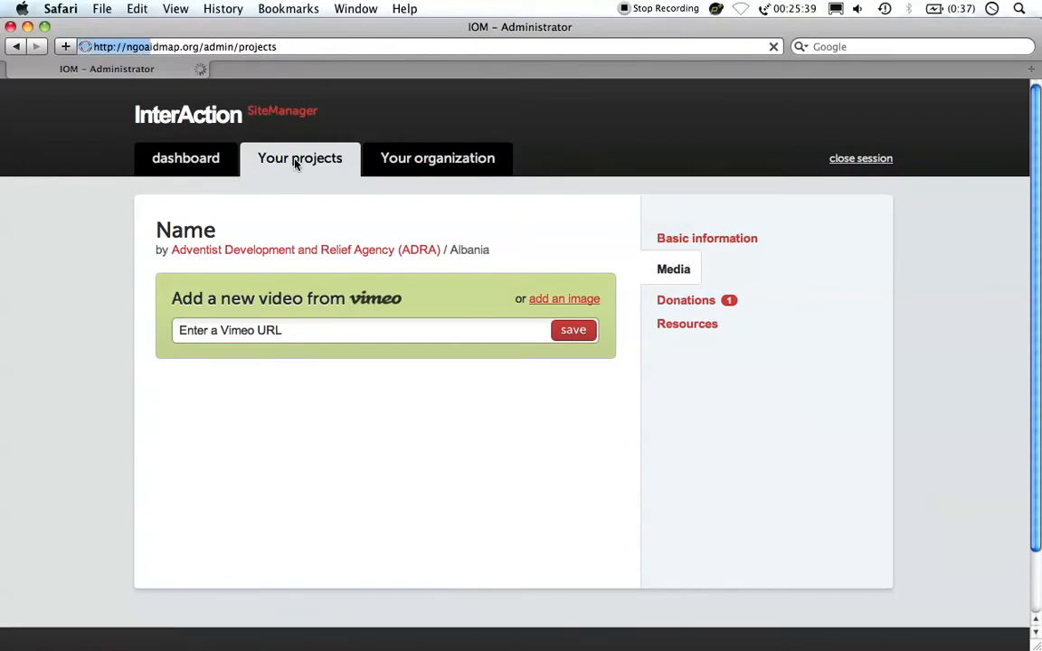
- From the list of 66 projects, open the Name project for editing
click(300, 159)
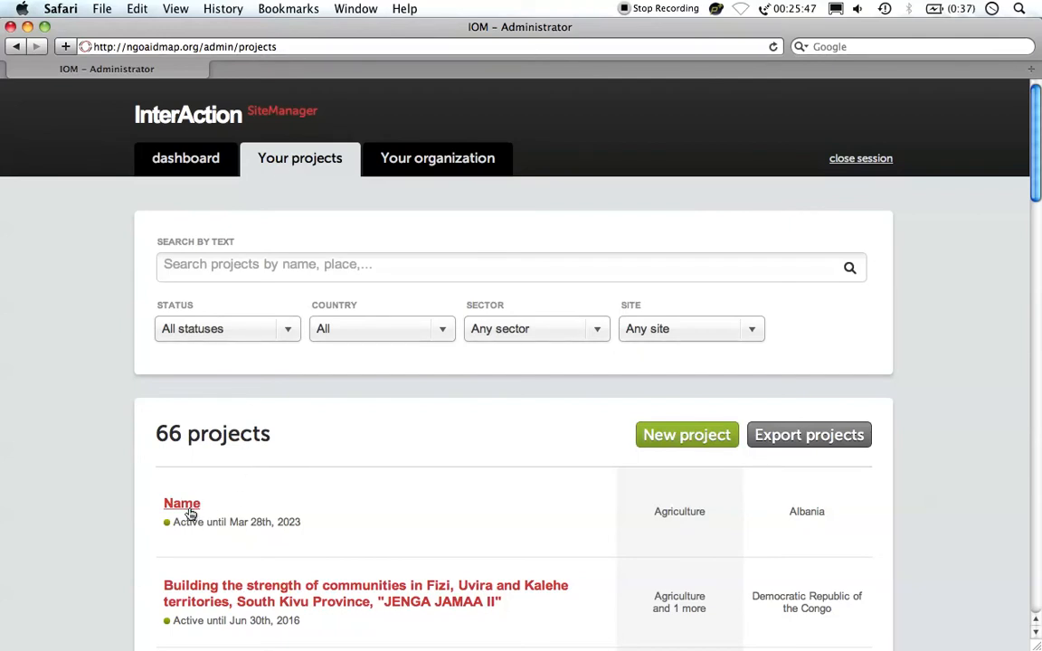
click(181, 503)
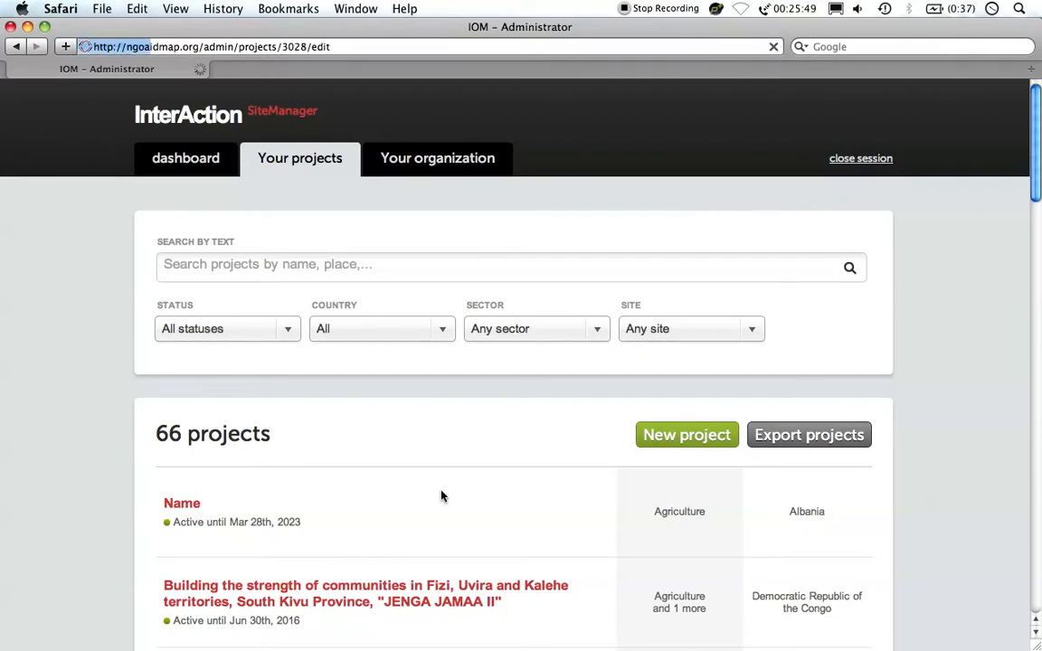
- Change the description to 'Description II' and save the project changes
click(181, 503)
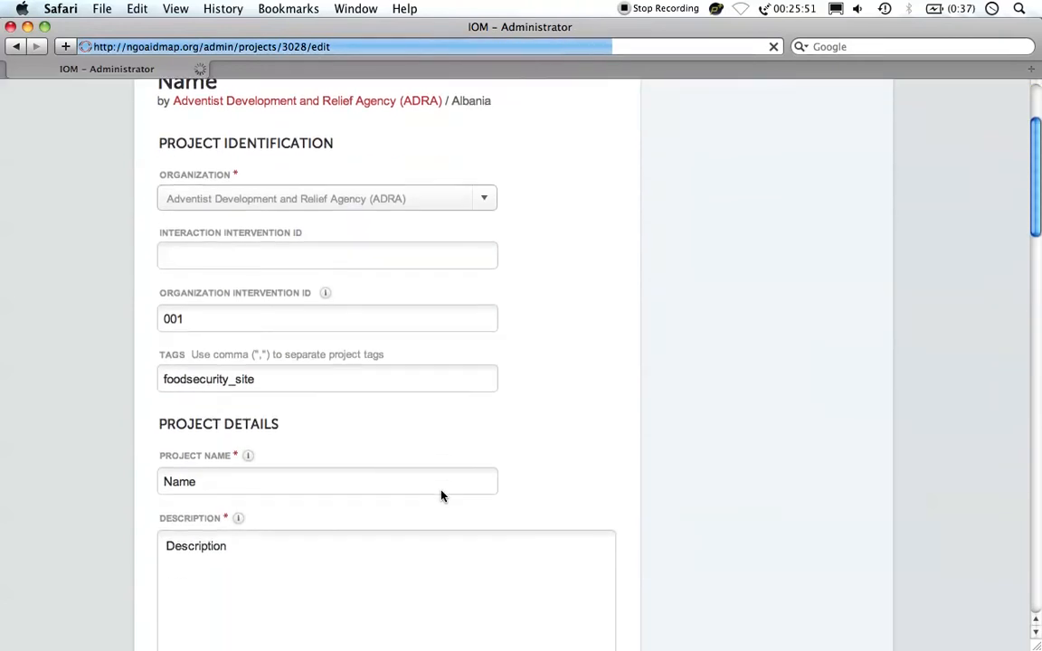
scroll(down, 3)
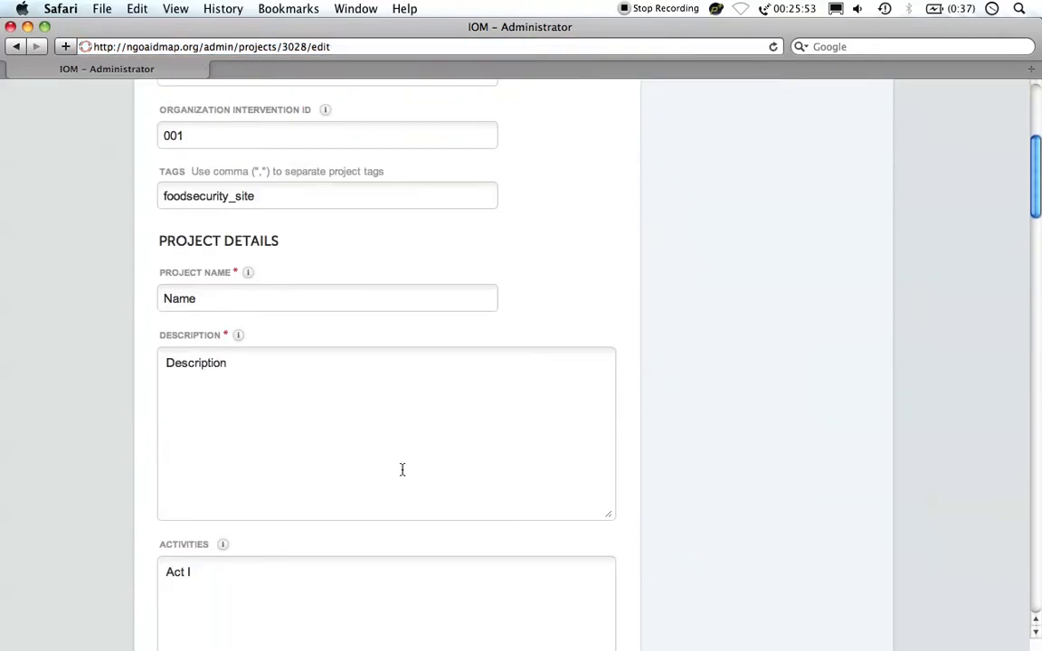
text(II)
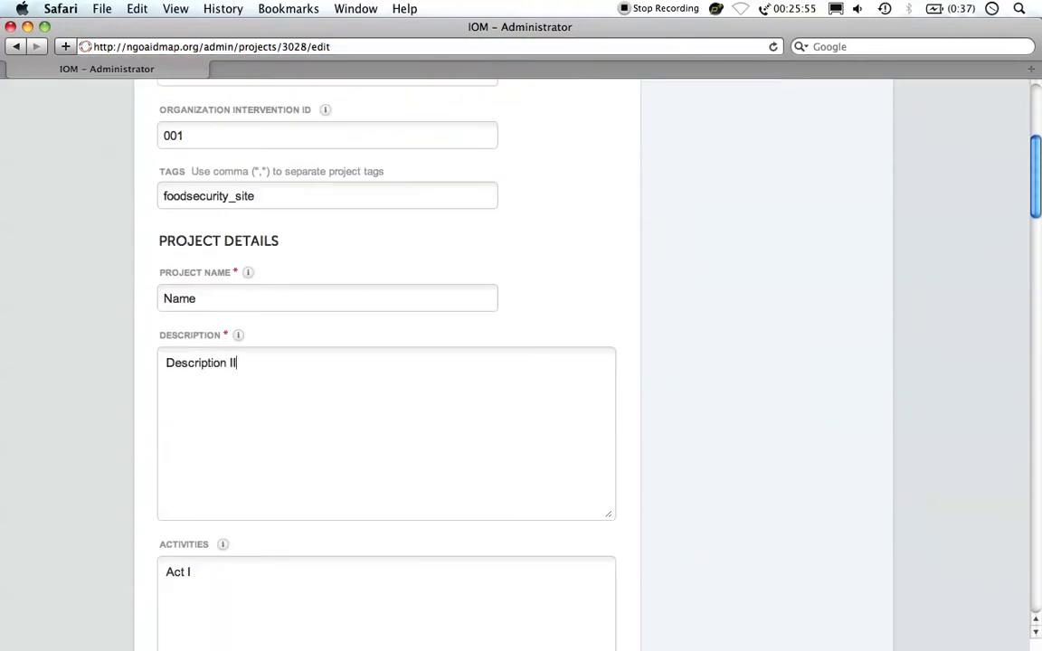
mouse_move(692, 373)
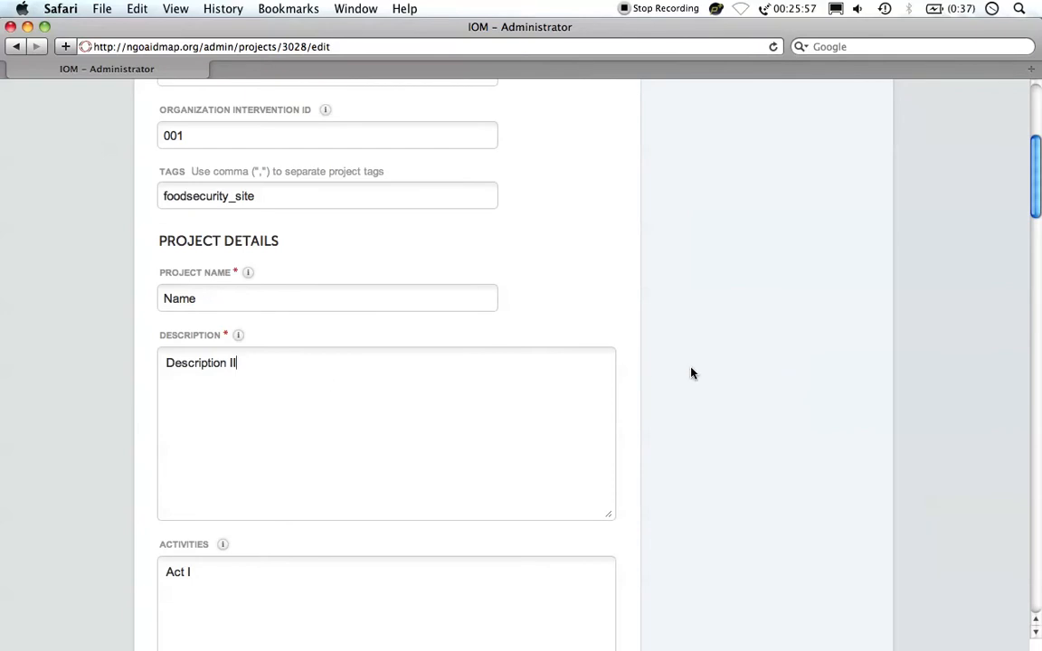
scroll(down, 3)
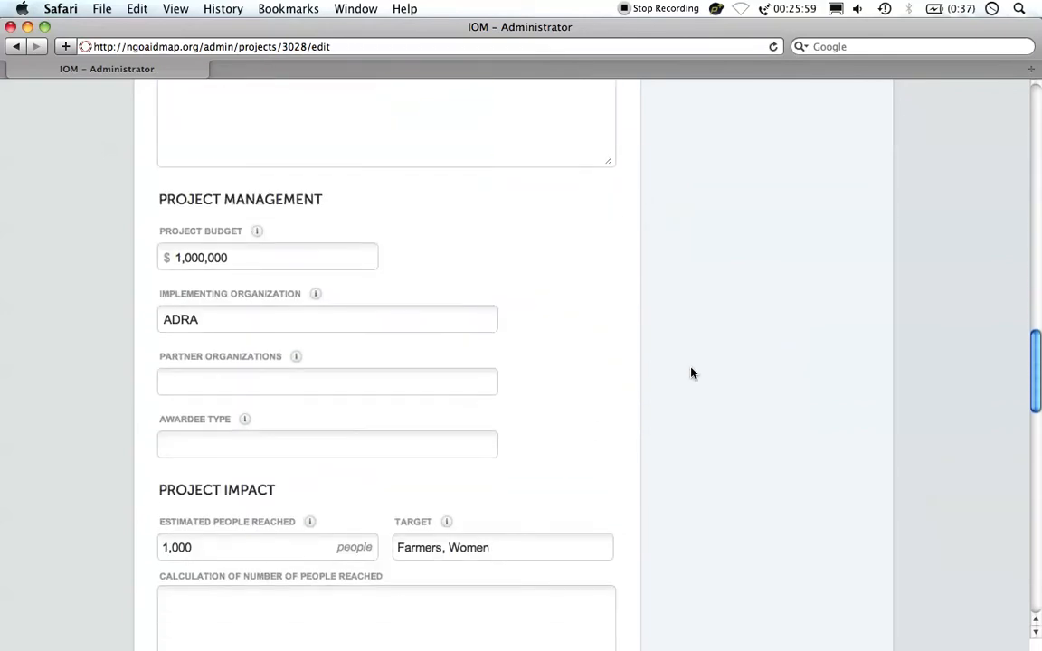
scroll(down, 3)
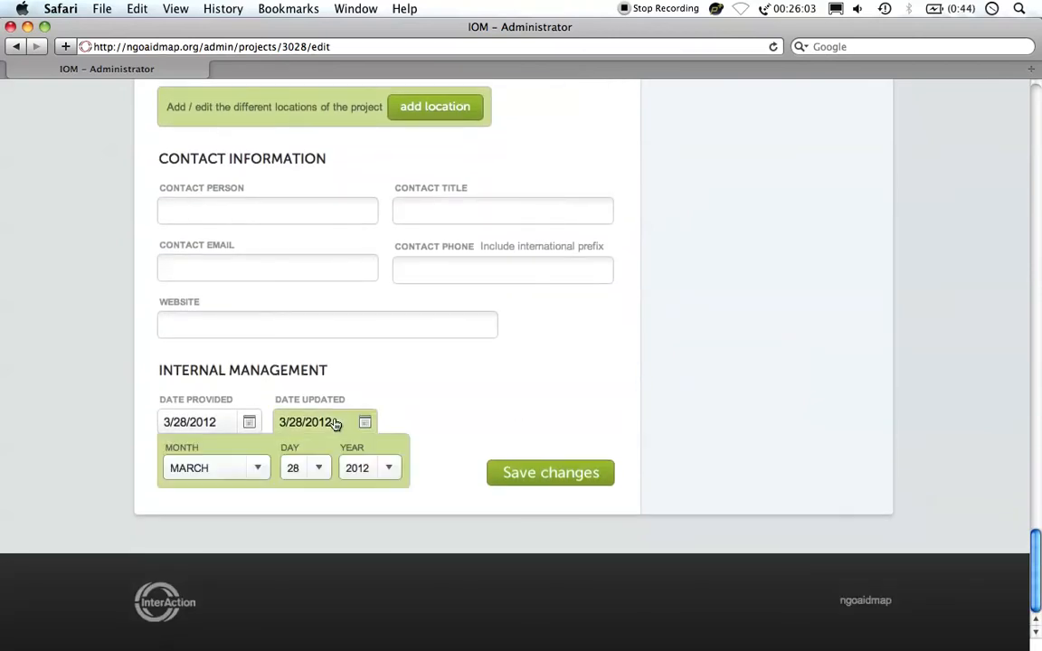
click(549, 472)
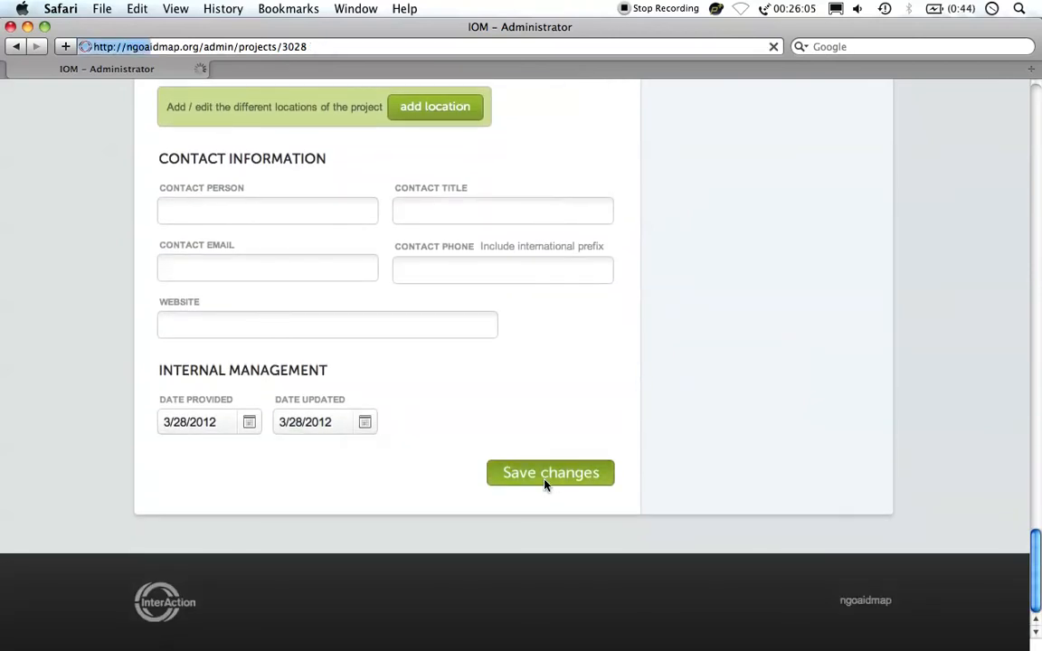
mouse_move(557, 394)
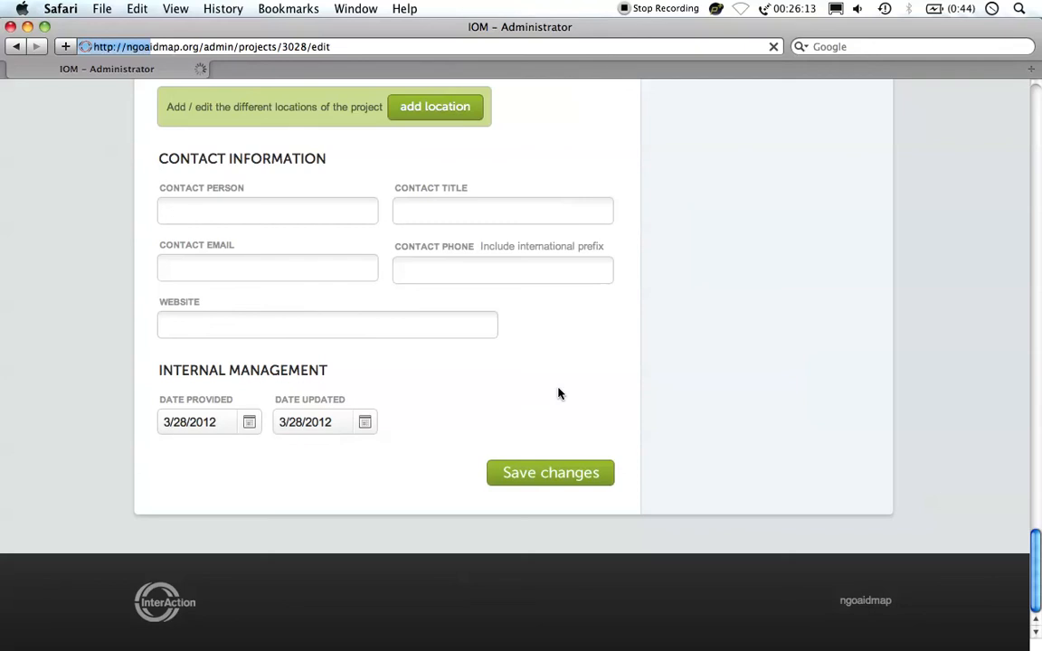
scroll(up, 3)
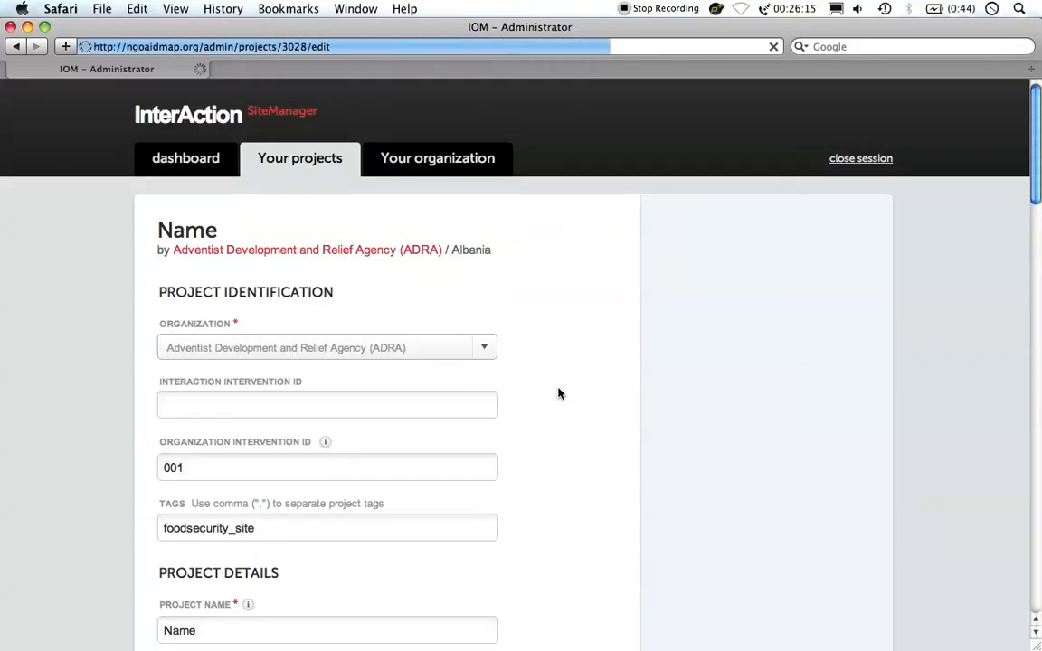